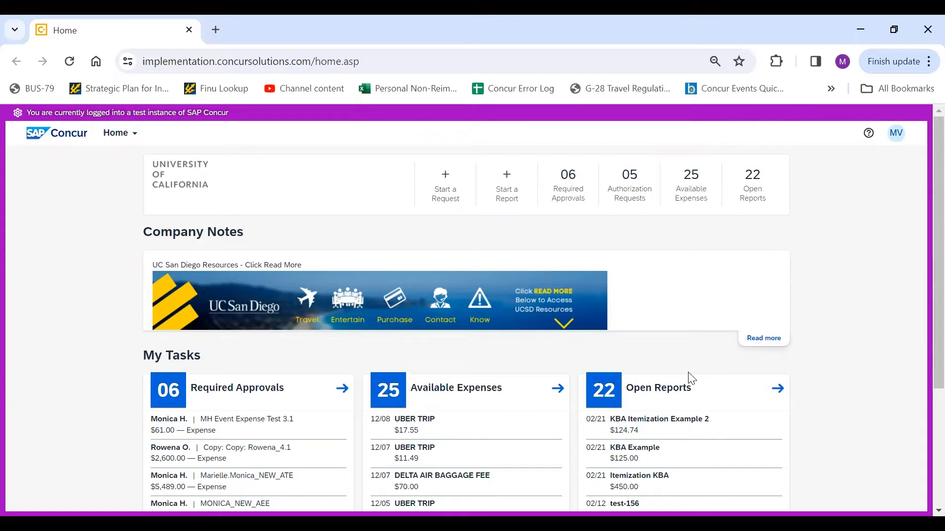
mouse_move(445, 184)
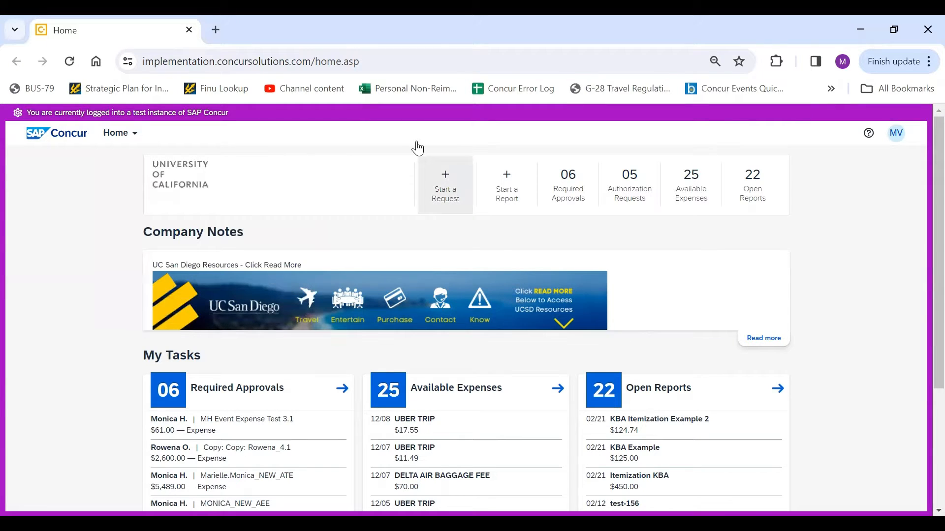
Step: Navigate from the home page to the Expense application's Manage Expenses page
click(119, 132)
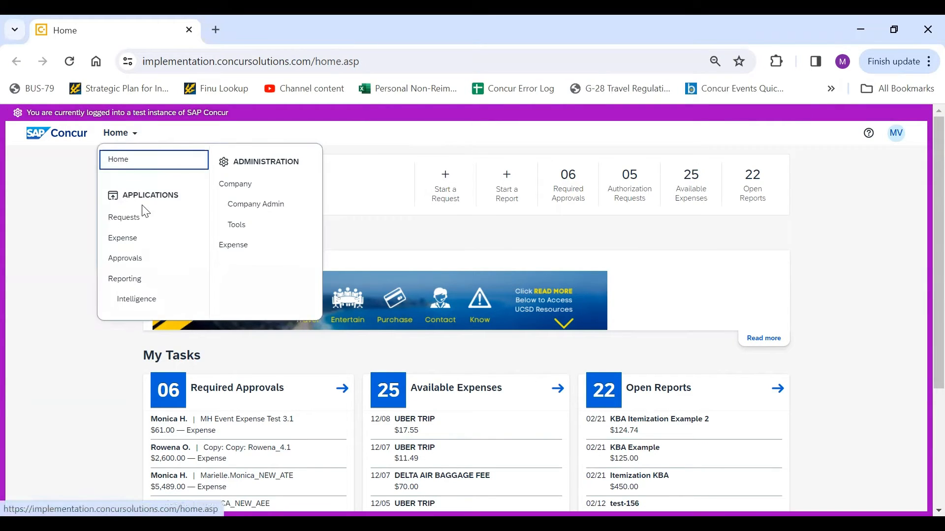
click(122, 238)
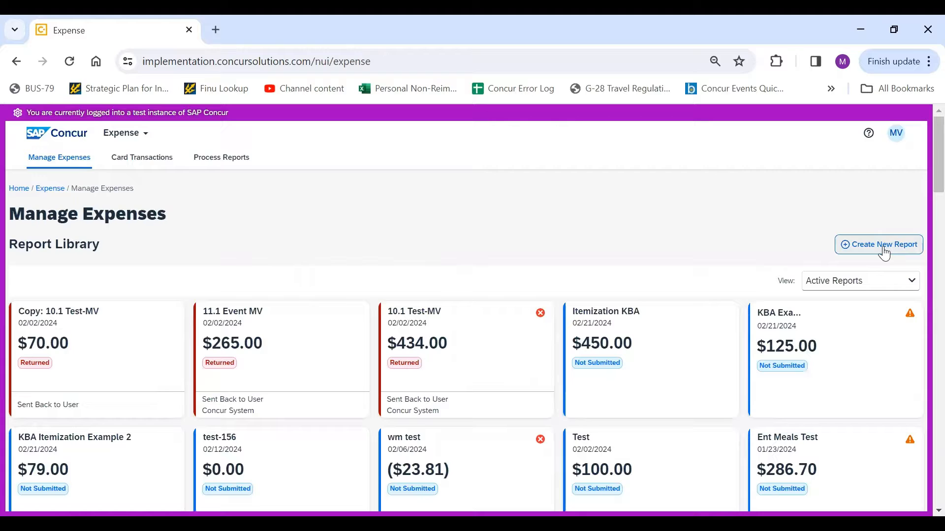
Step: Start a new Event Expenses report named 'Video Example'
click(878, 244)
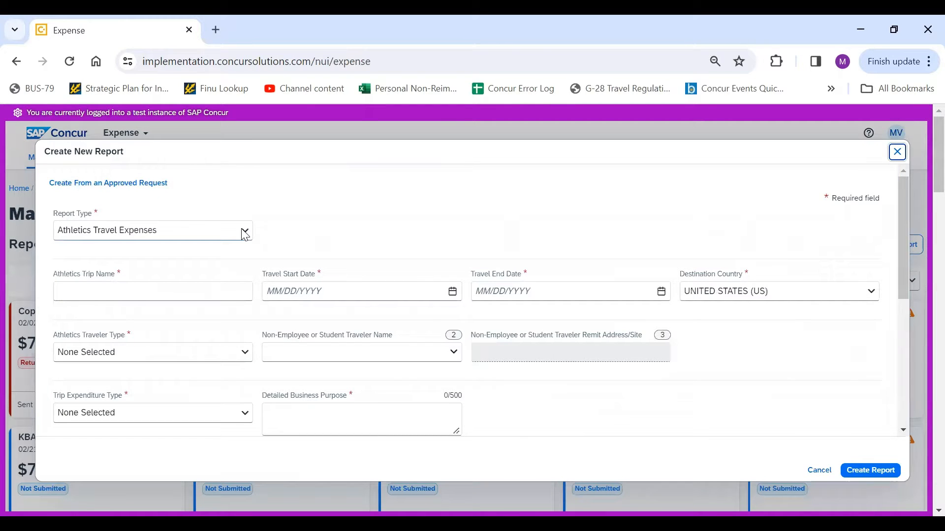
click(151, 229)
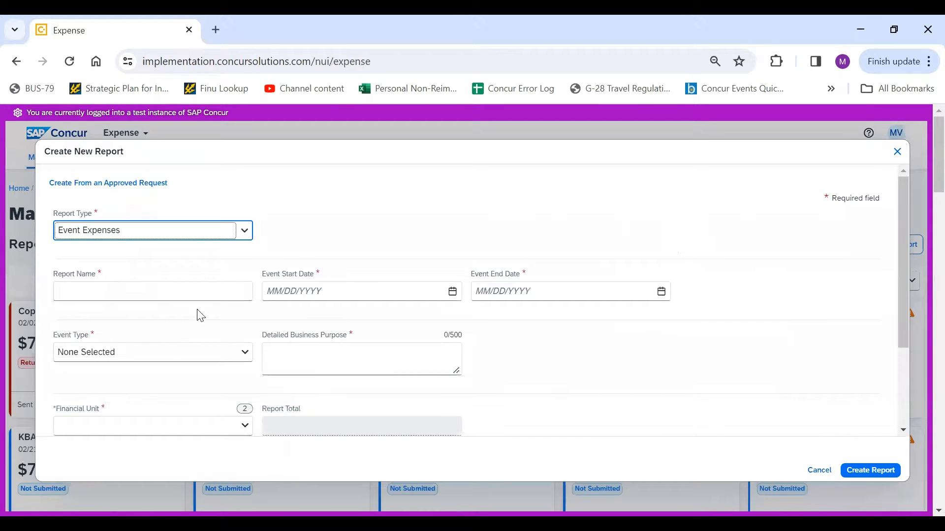
text(V)
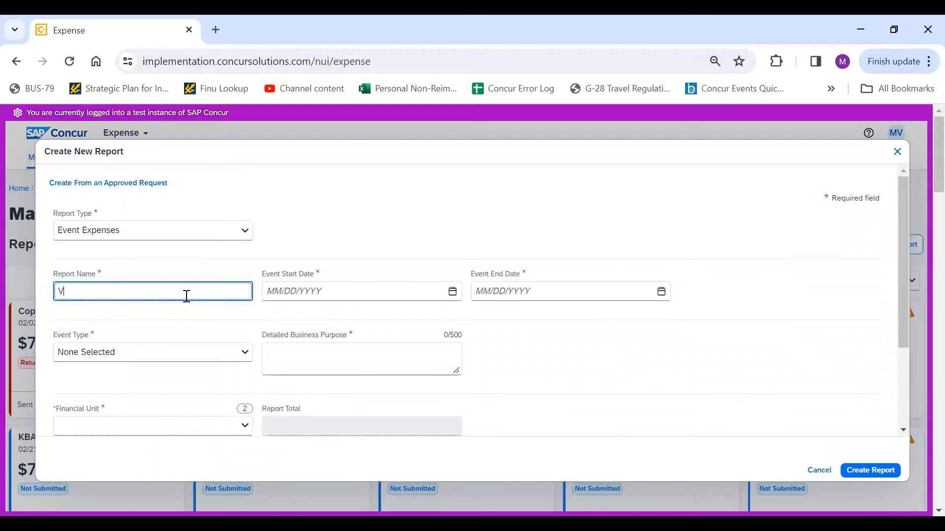
text(ideo)
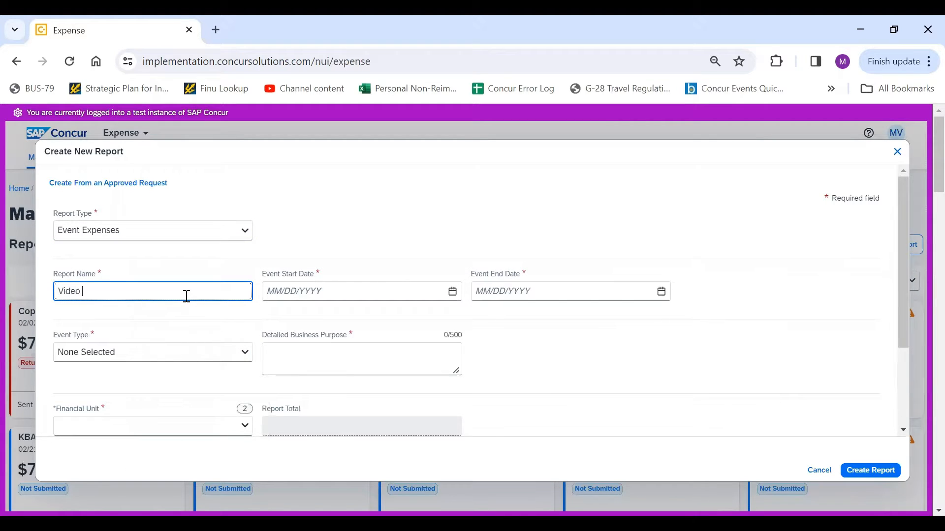
text(Example)
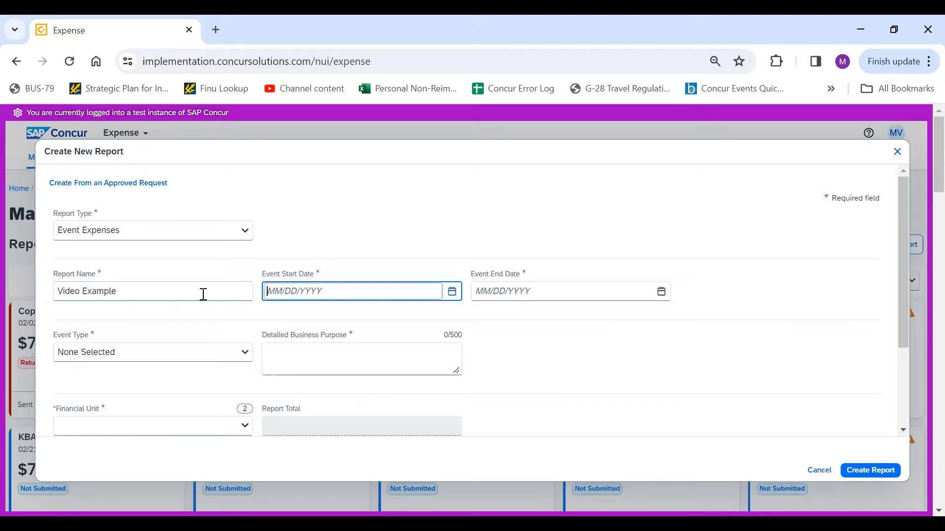
Step: Set both the event start and end dates to 02/19/2024
click(450, 291)
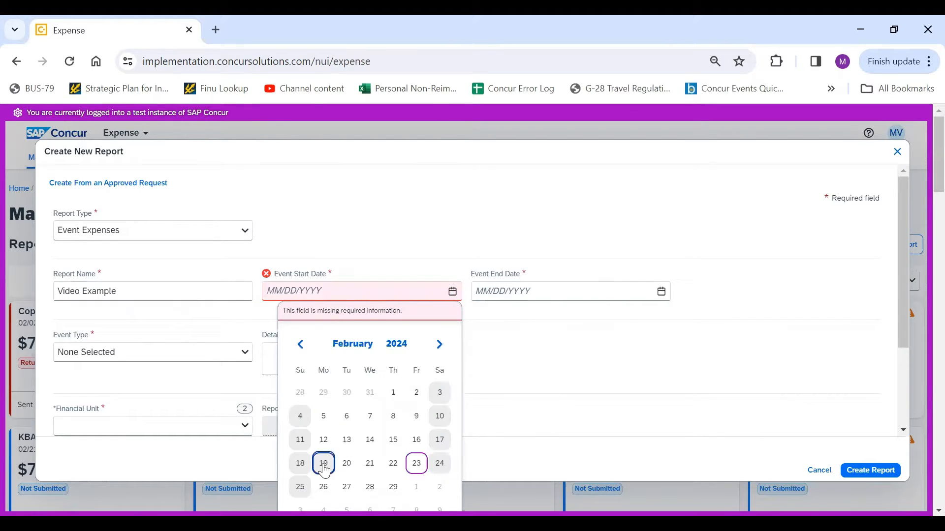
click(323, 463)
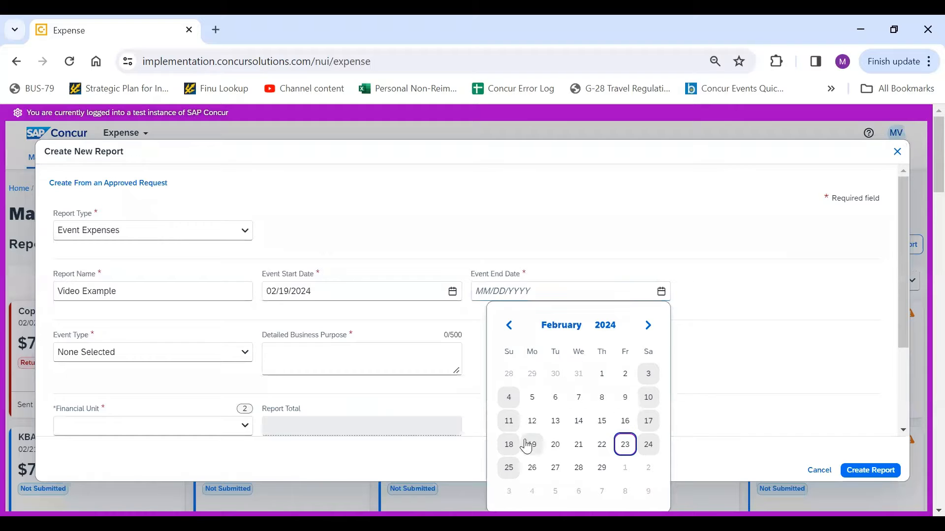
click(531, 445)
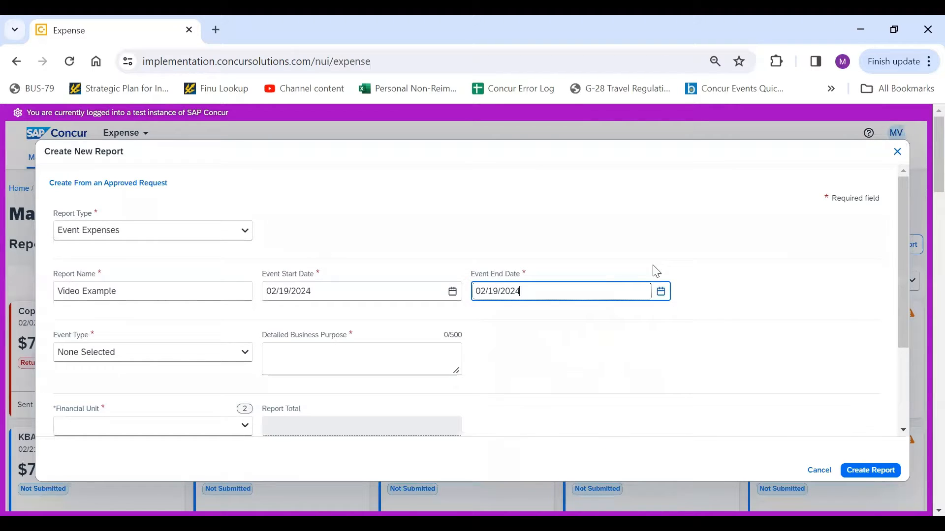
scroll(down, 3)
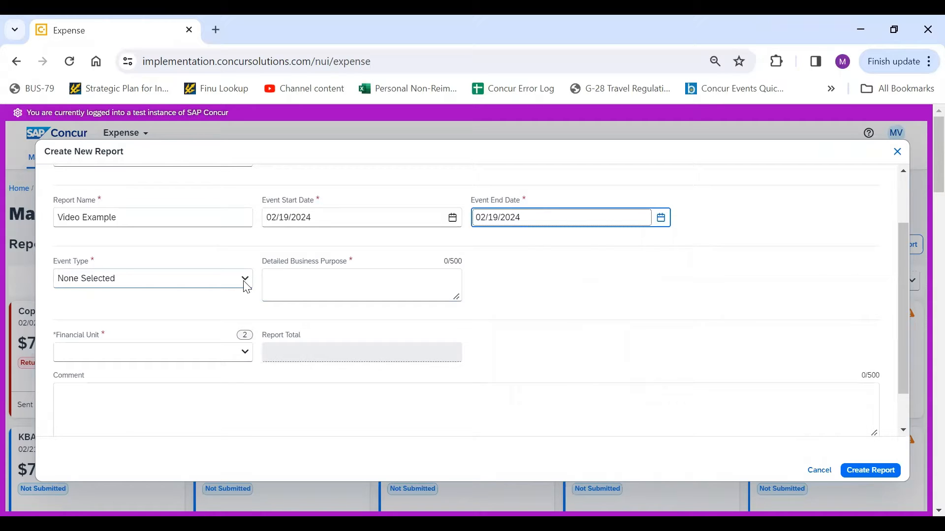
Step: Choose Business/Technical Meeting as the event type and enter the detailed business purpose
click(152, 277)
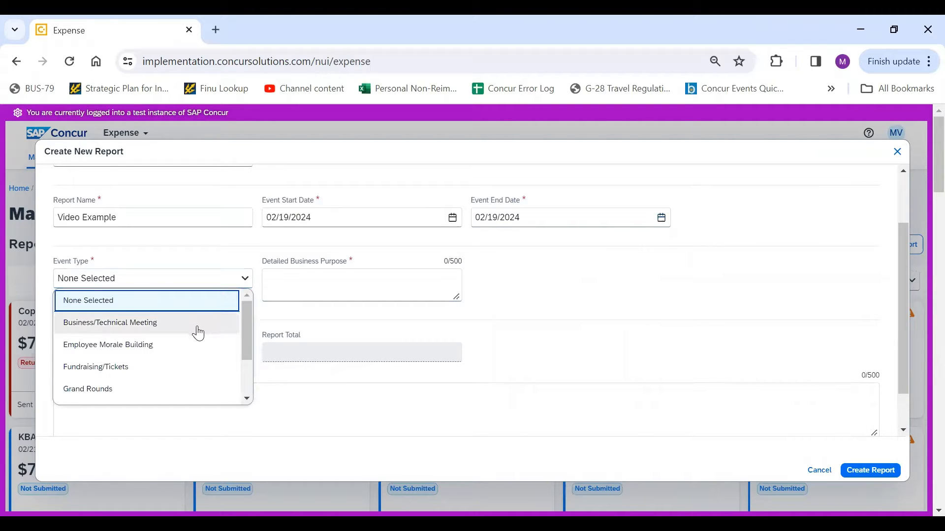
click(110, 323)
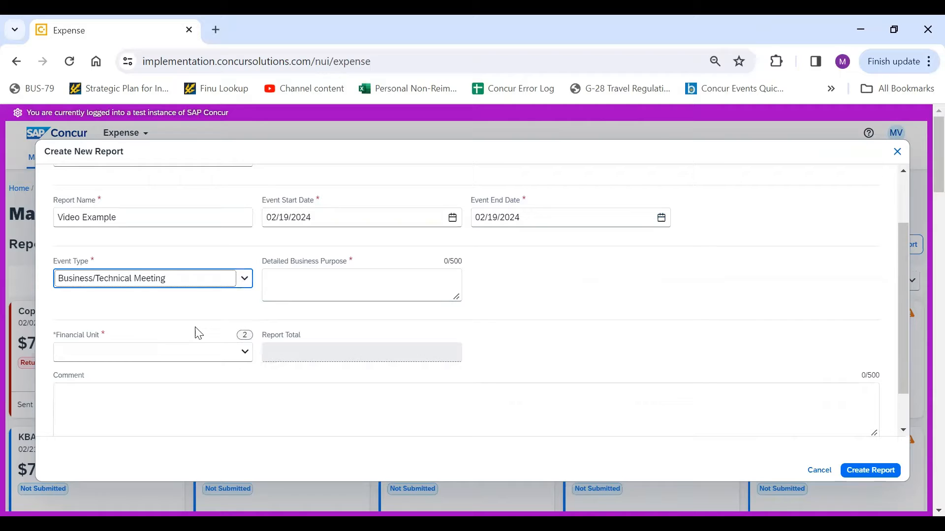
click(361, 285)
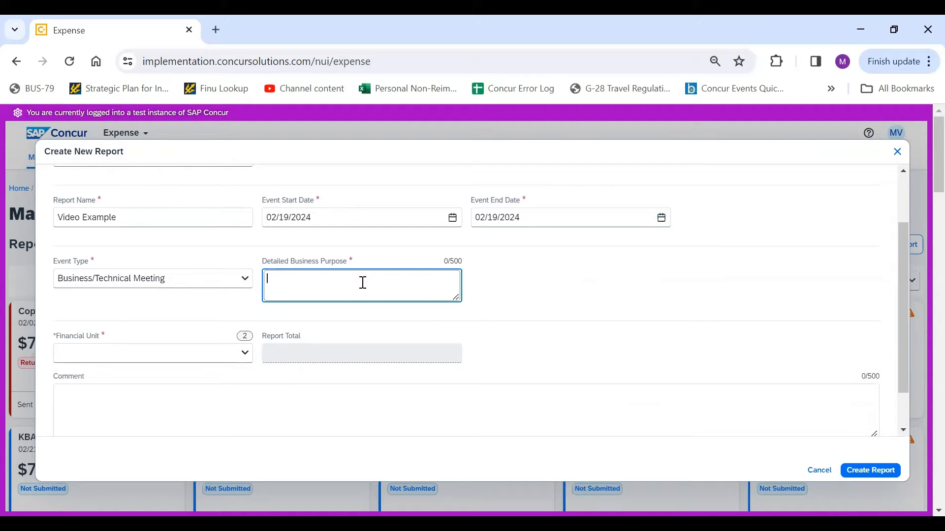
text(a very detailed)
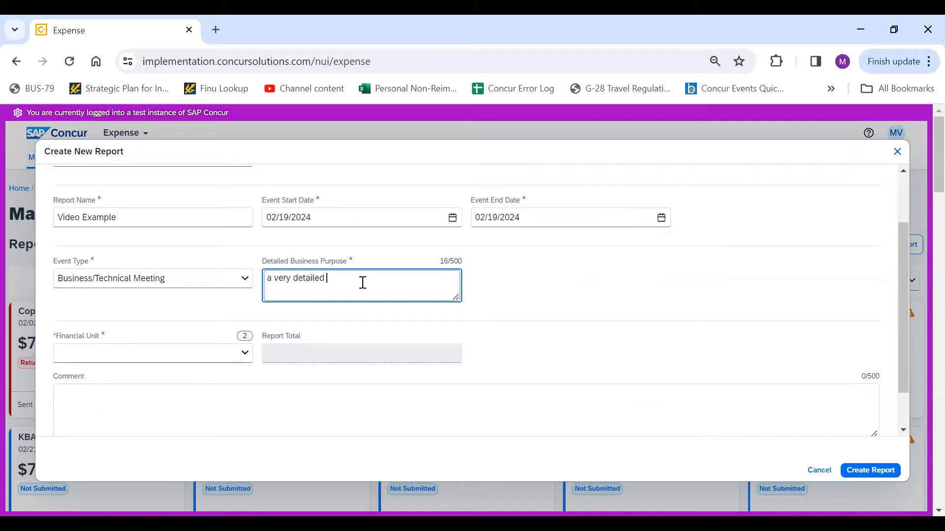
text(business pu)
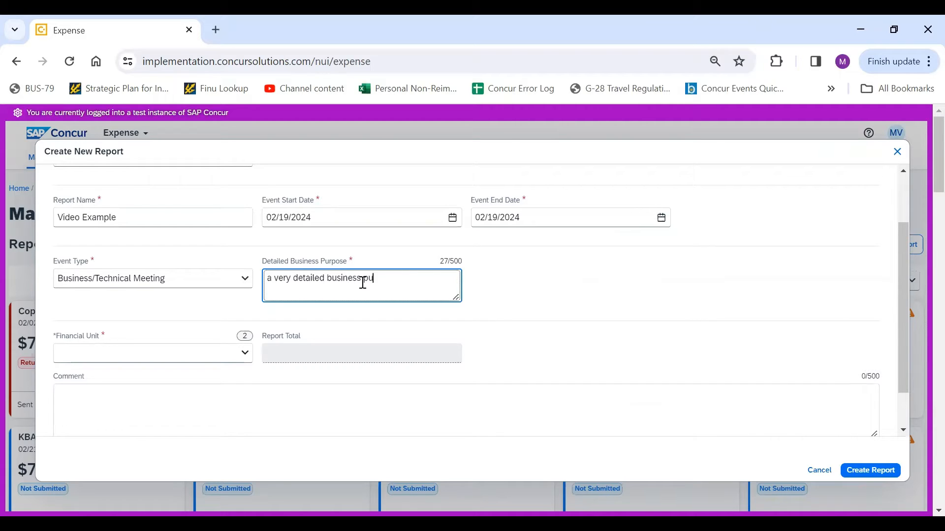
text(rpose)
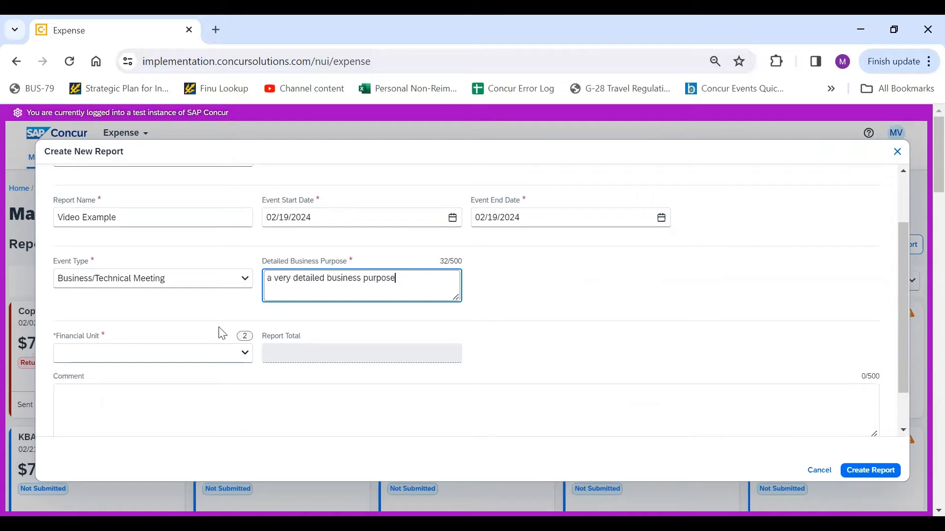
Step: Search 'disburse' by text, pick (5000051) Disbursement and Travel-(SD) as the financial unit, and create the report
click(152, 352)
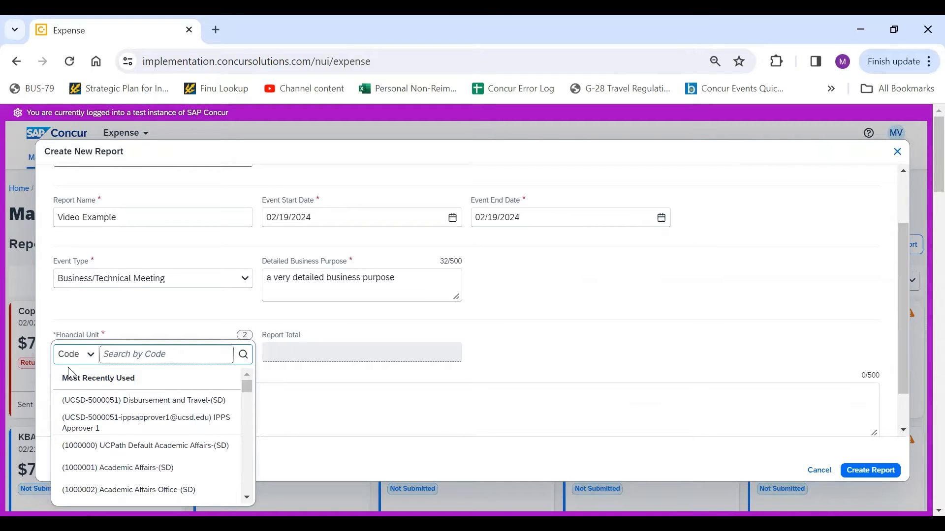
click(74, 354)
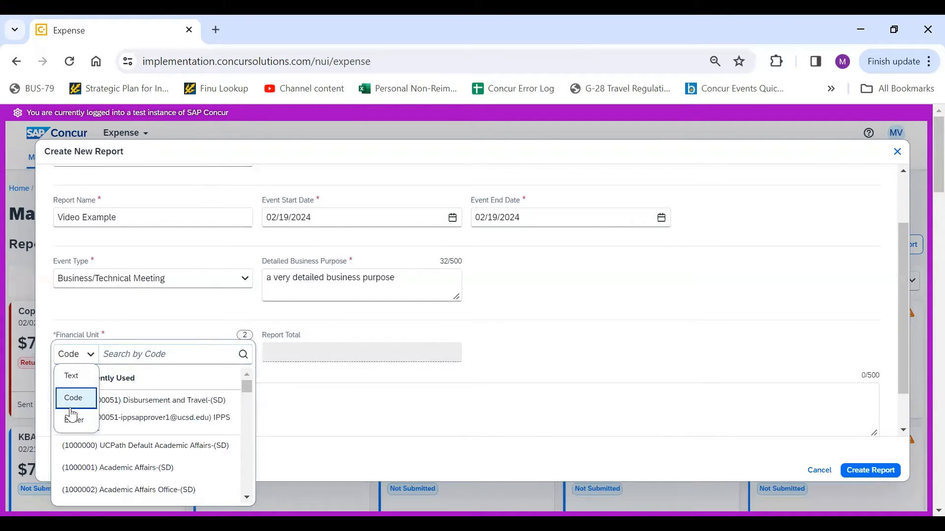
mouse_move(71, 375)
text(d)
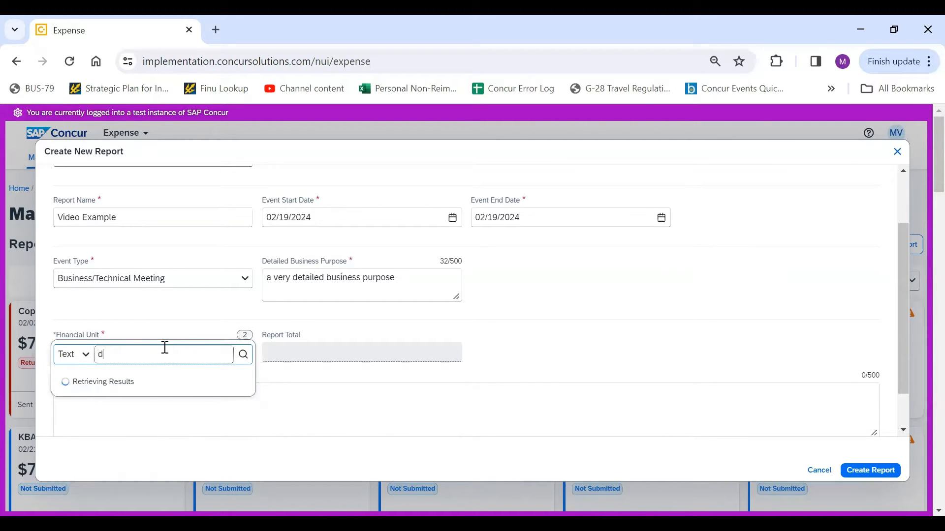
text(isburse)
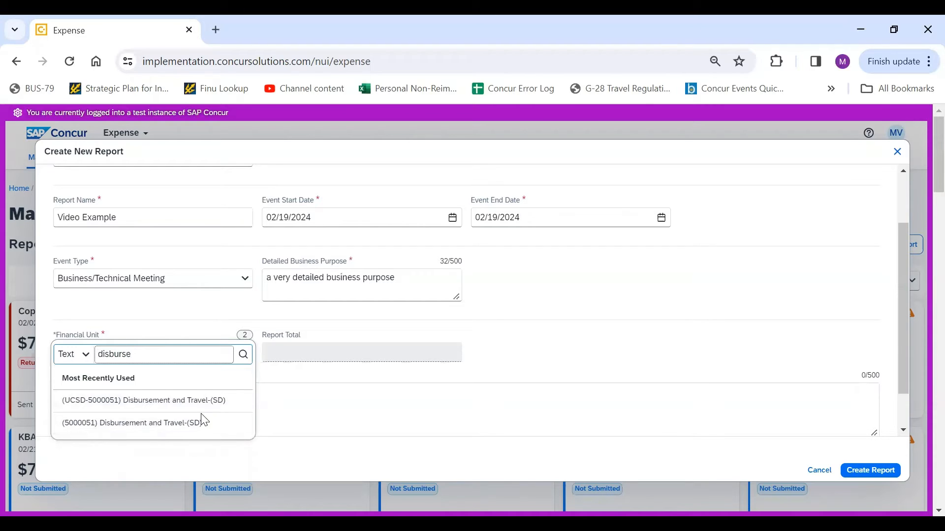
mouse_move(200, 416)
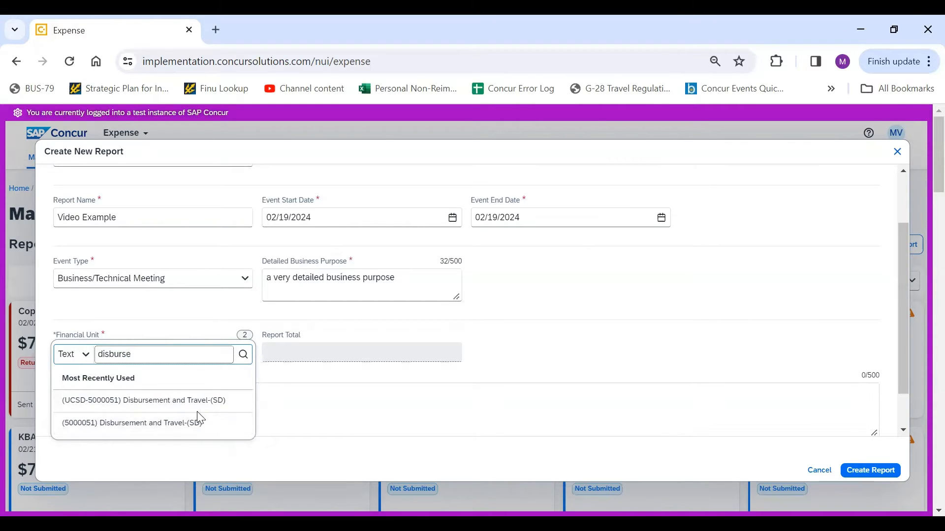
click(132, 422)
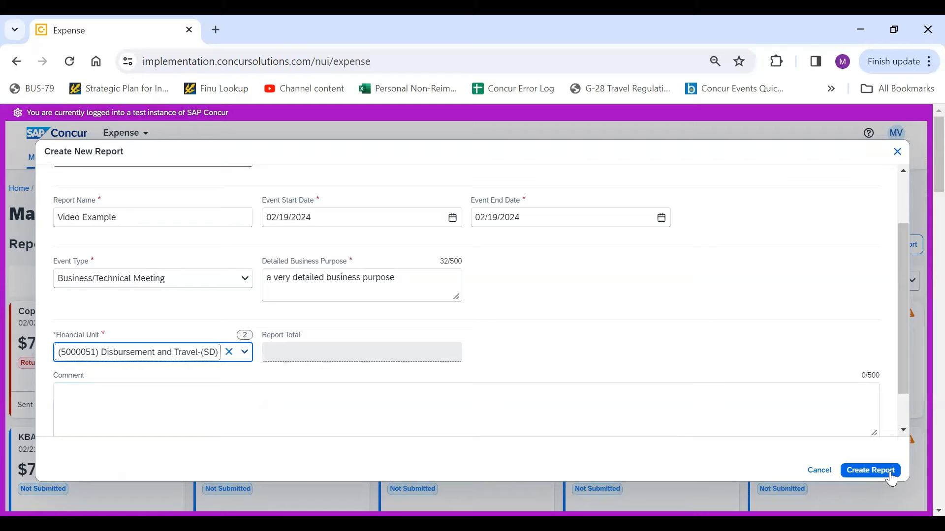
click(869, 470)
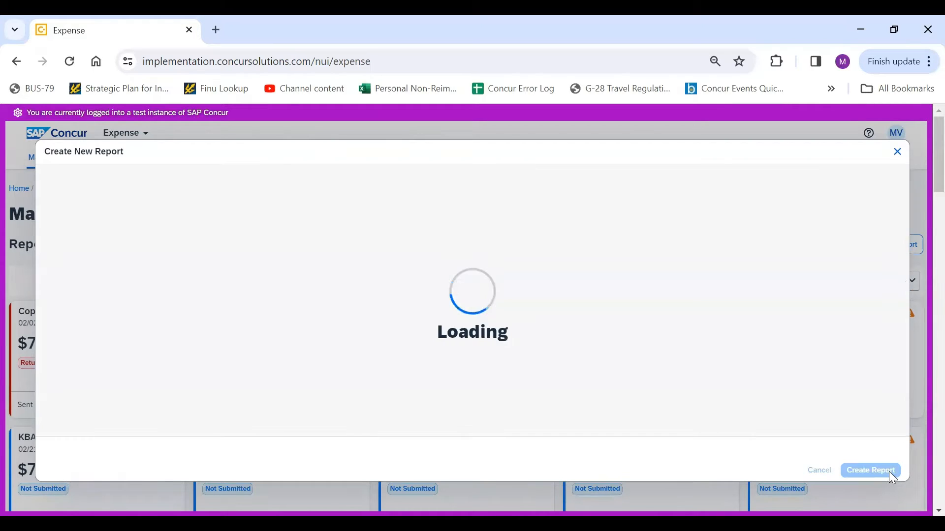
Step: Bring up the Add Expense dialog listing available expenses for the Video Example report
click(869, 471)
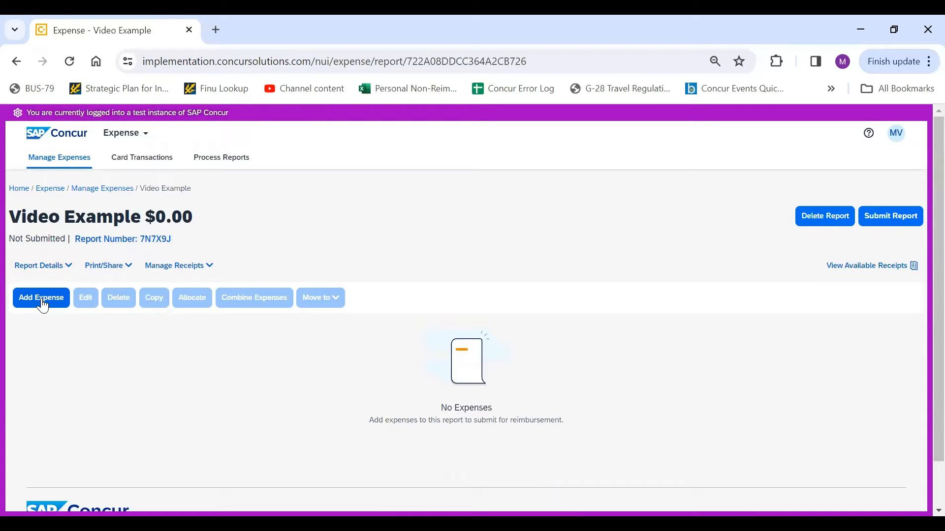
click(41, 297)
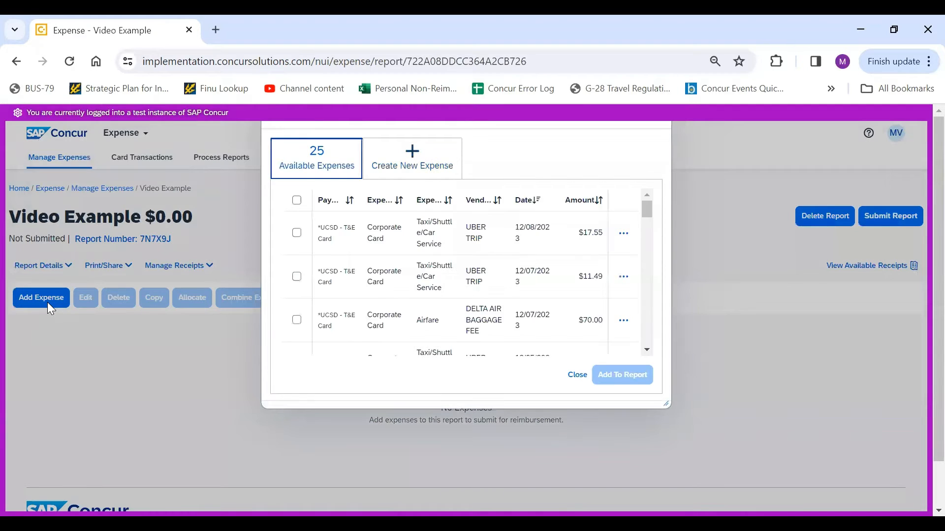
mouse_move(352, 222)
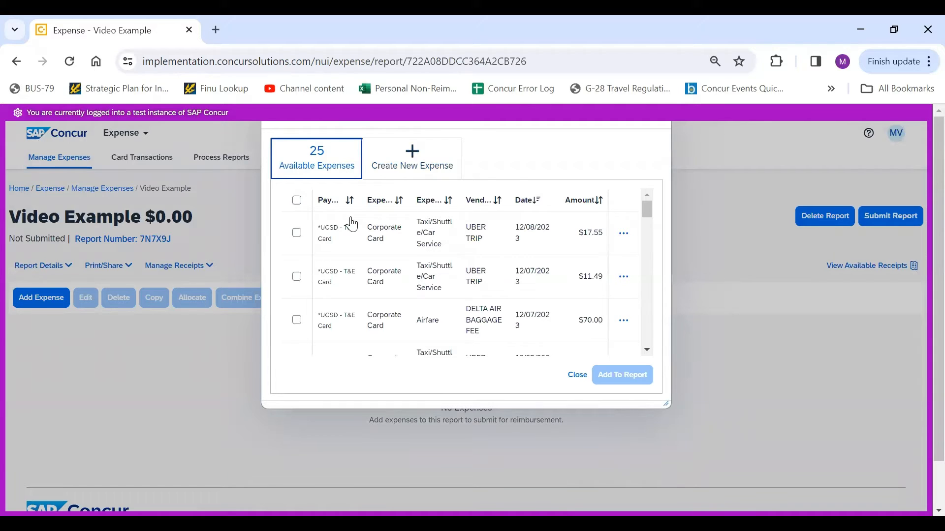
mouse_move(372, 280)
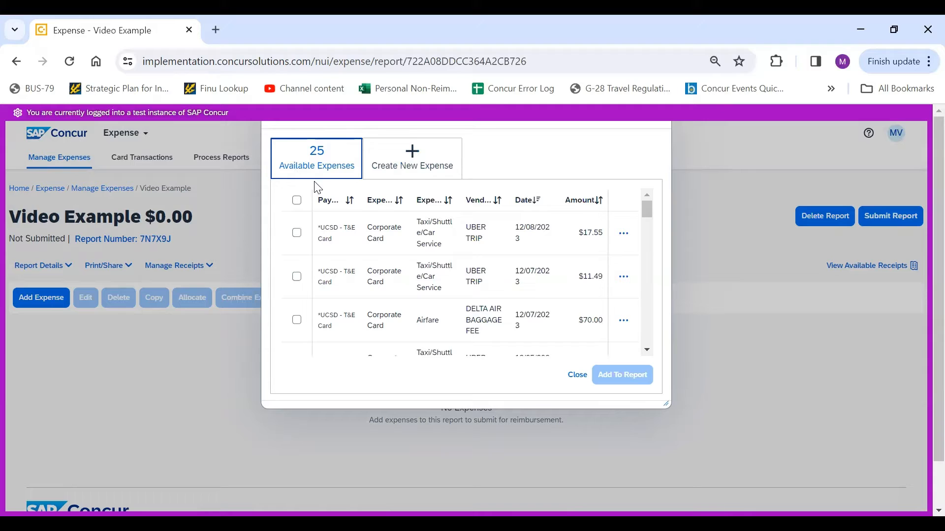
mouse_move(329, 173)
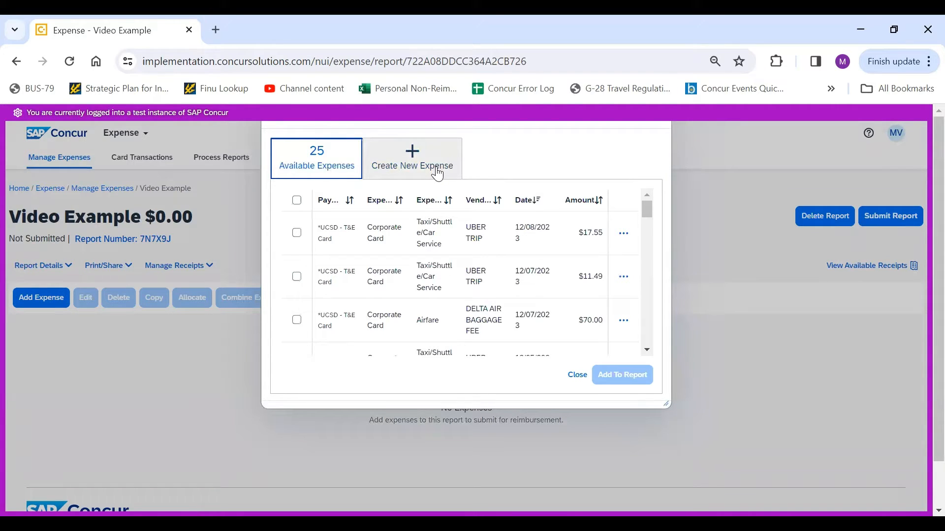
Step: Create a new expense of type 536500 - (Business Meeting) Food: Dine In, Delivery, Pick Up
click(411, 158)
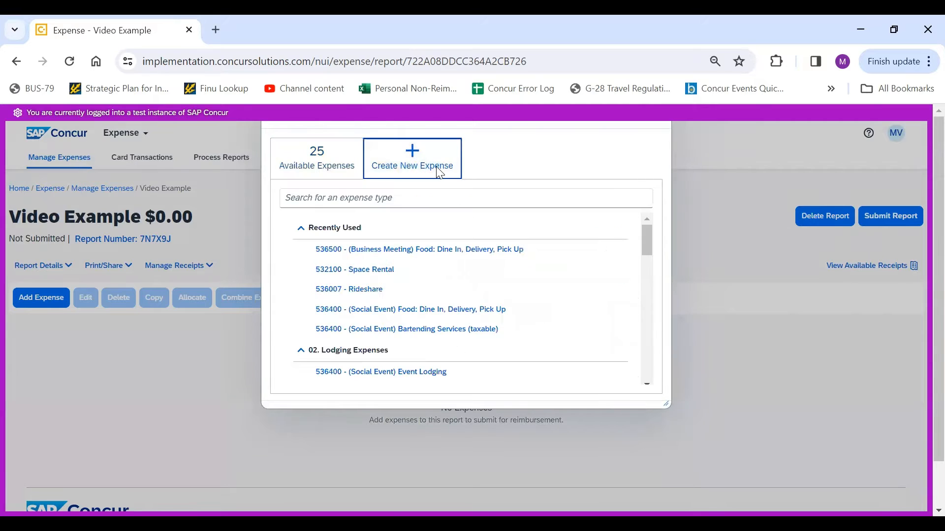
scroll(down, 3)
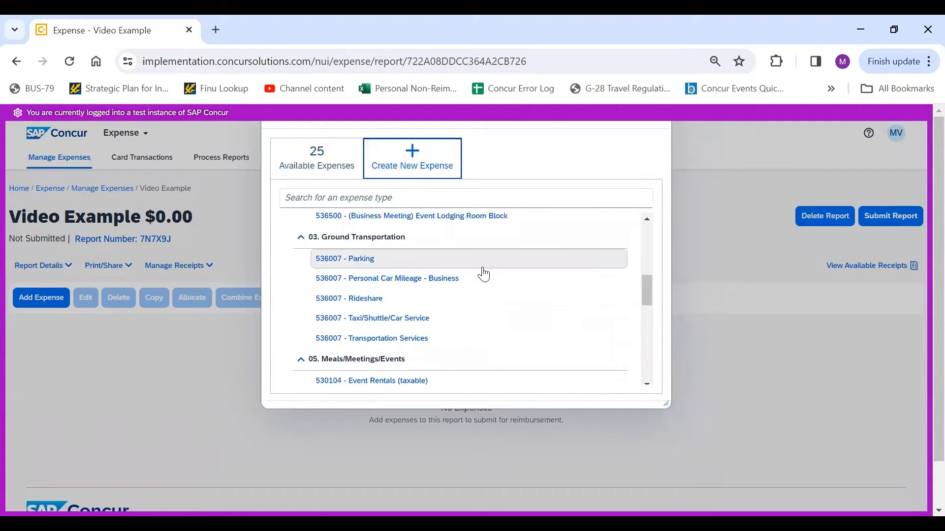
scroll(down, 3)
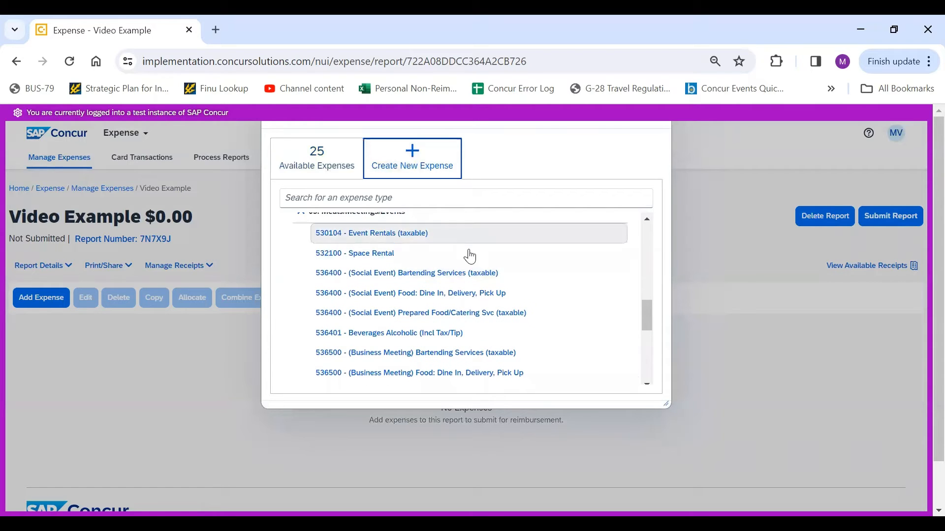
scroll(down, 3)
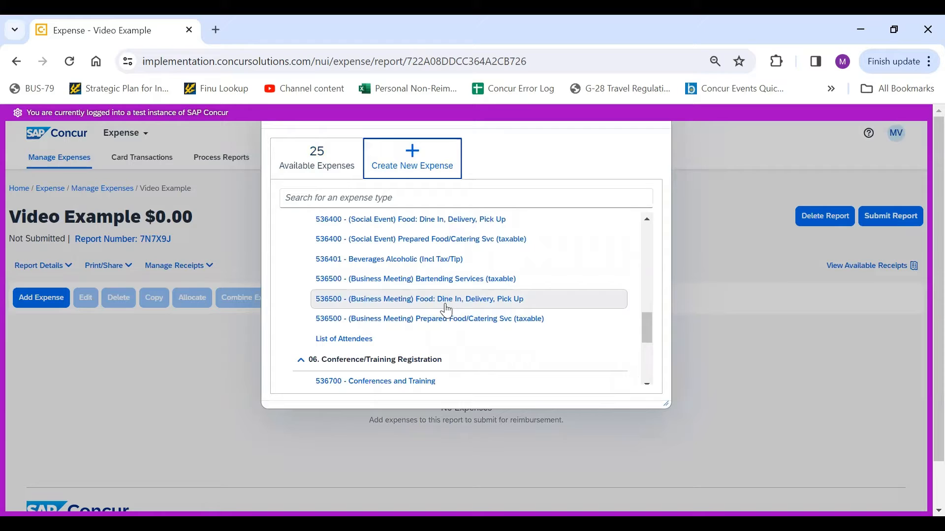
click(419, 300)
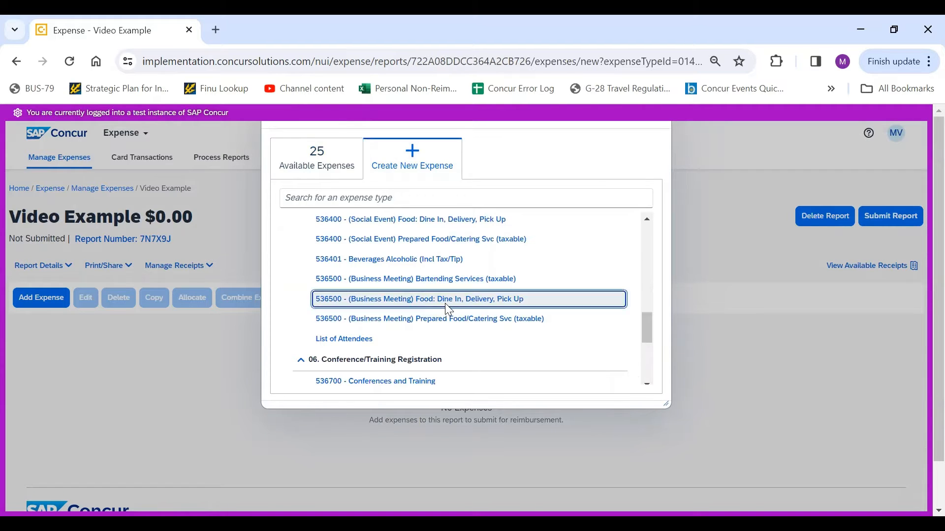
Step: Enter amount 150.00, meal type Lunch, location Off Campus, and save the food expense
click(419, 299)
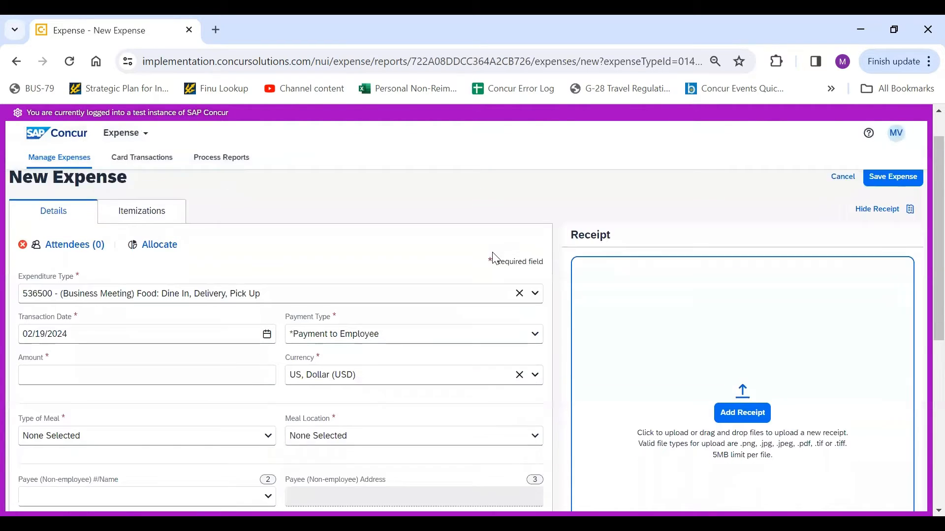
click(145, 374)
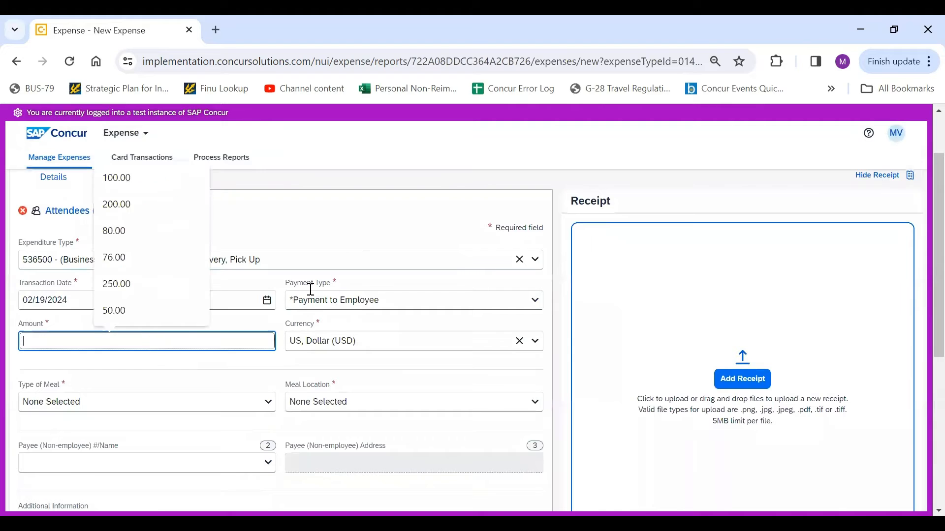
text(1)
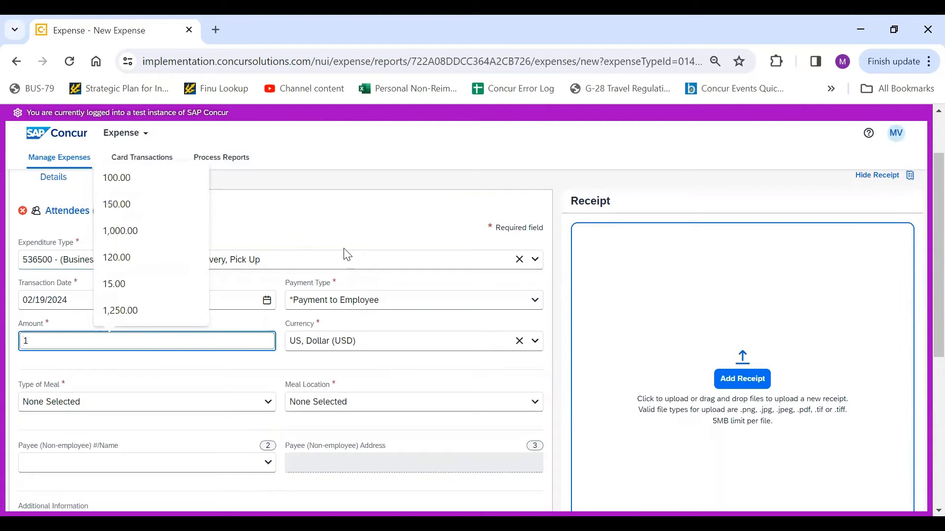
click(116, 204)
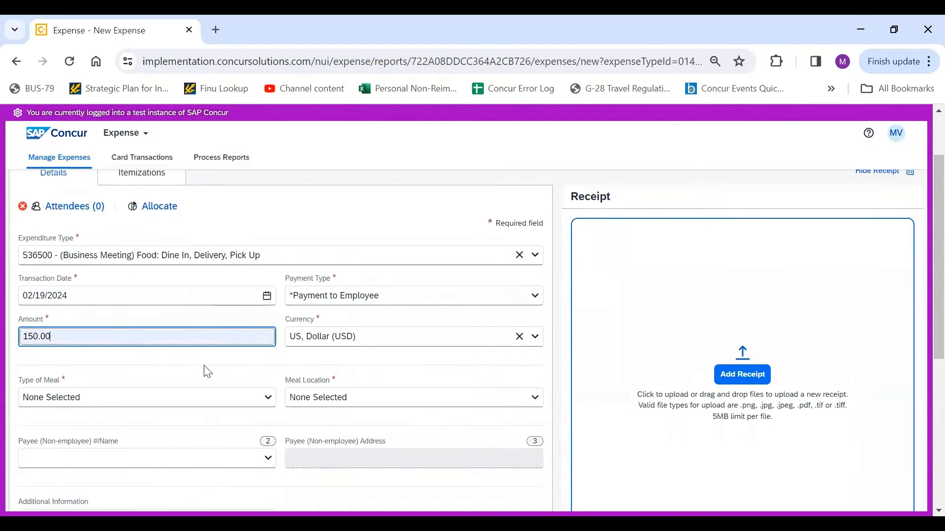
click(147, 396)
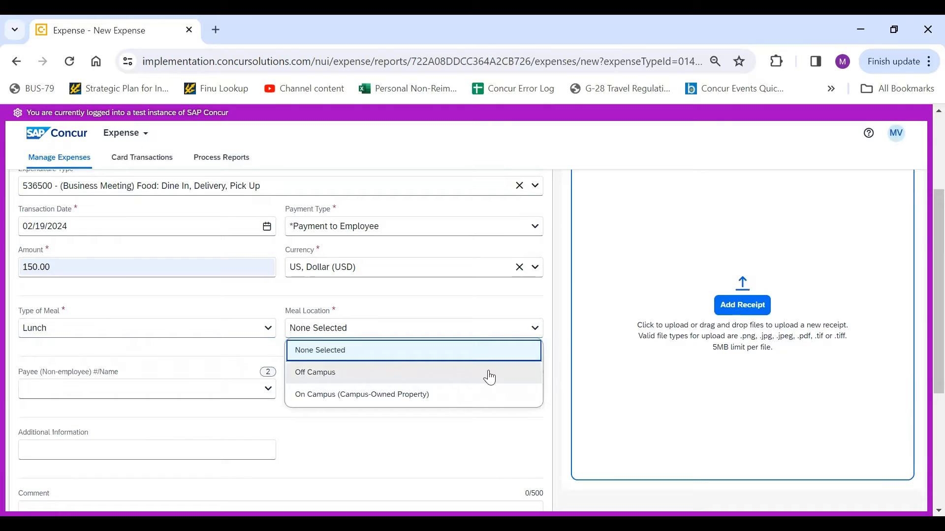
click(315, 372)
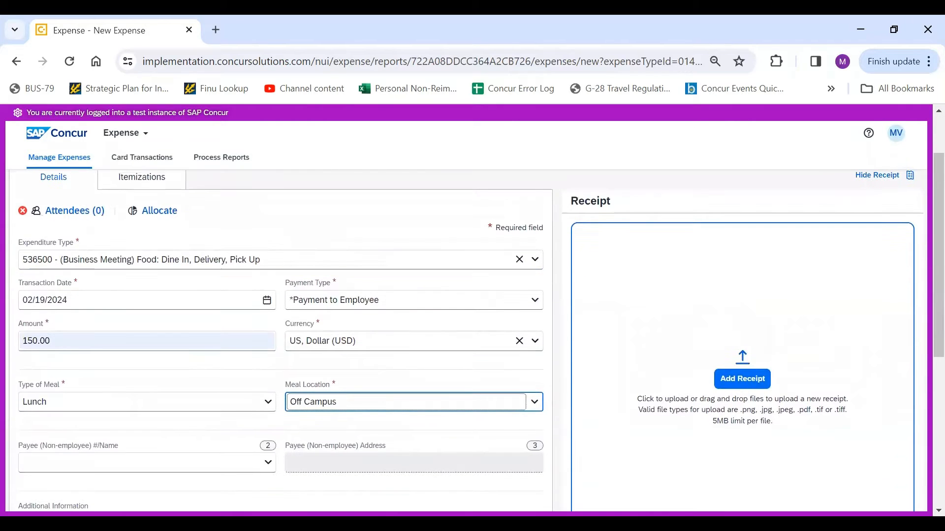
click(74, 211)
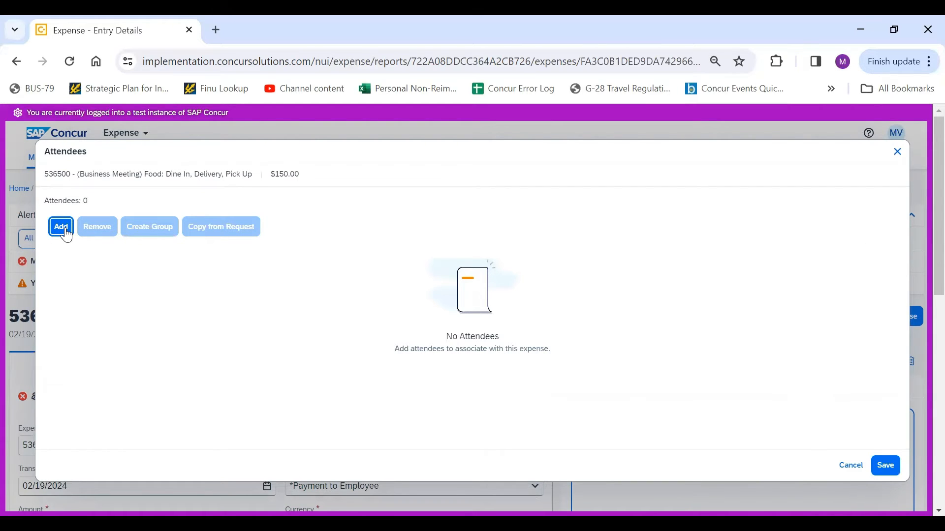
click(60, 227)
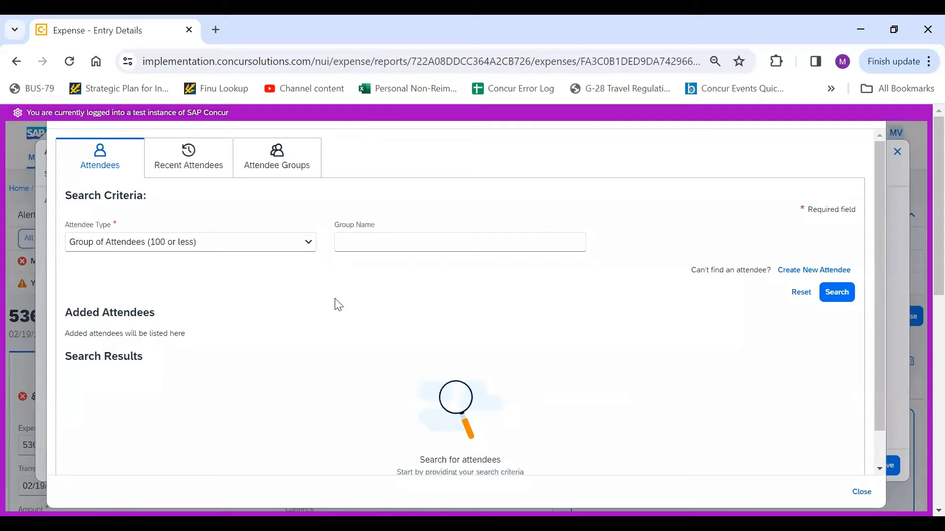
click(190, 242)
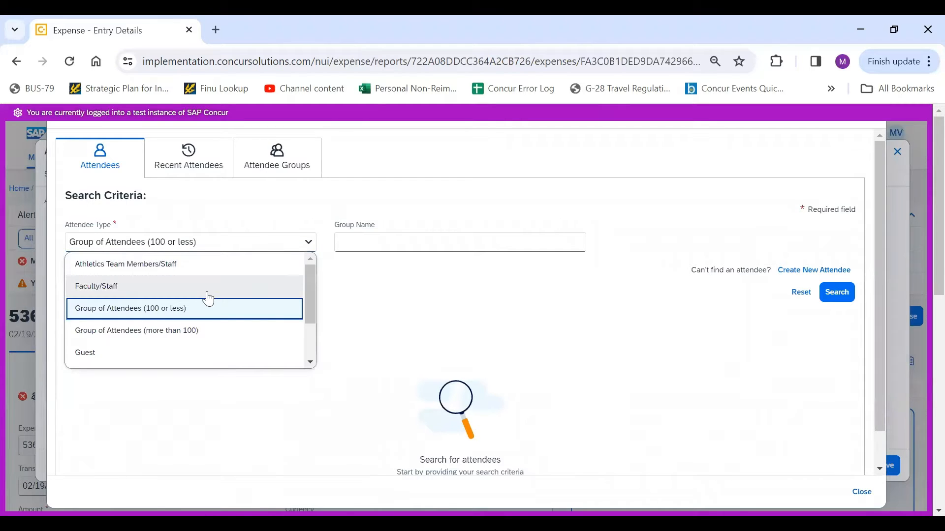
click(96, 286)
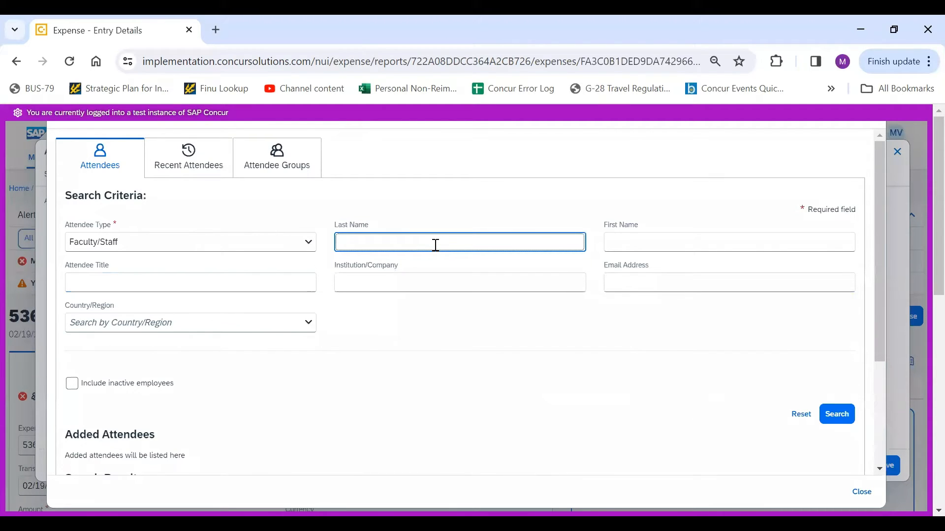
text(Vizcarra)
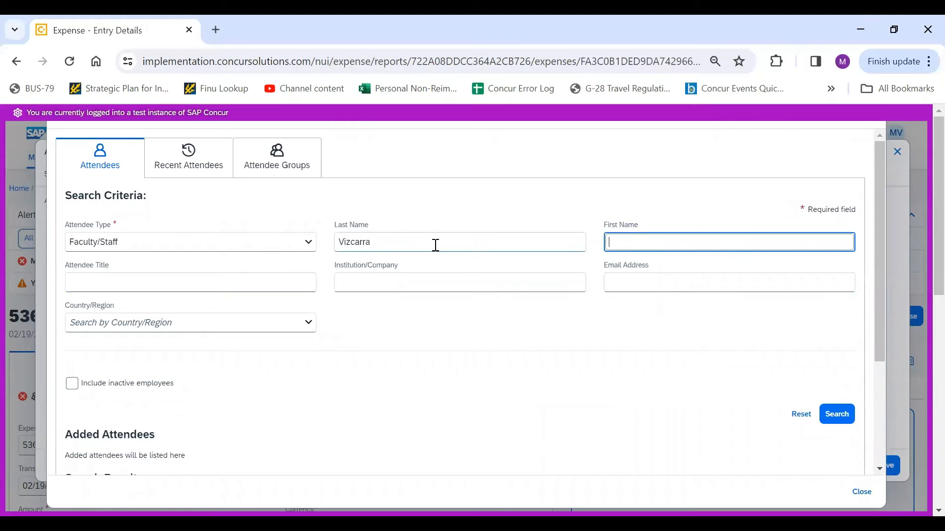
text(Marielle)
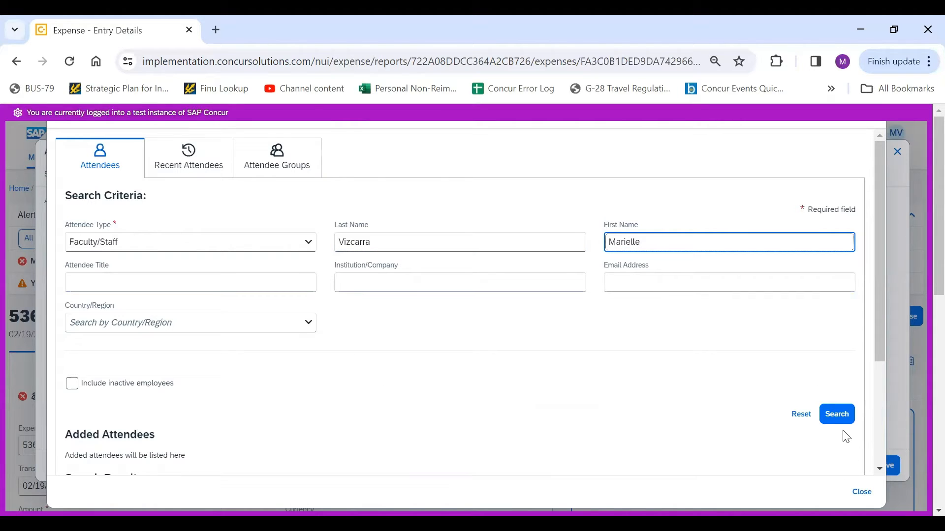
click(837, 415)
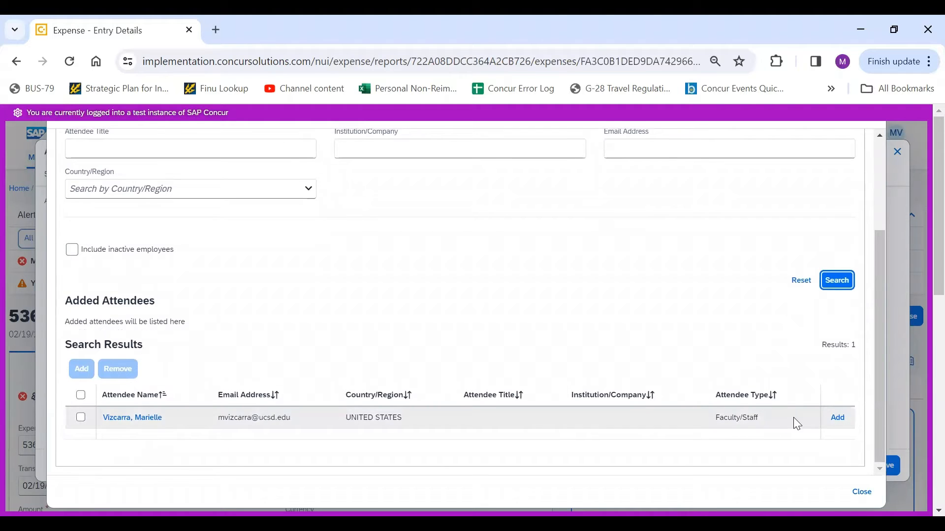
click(837, 417)
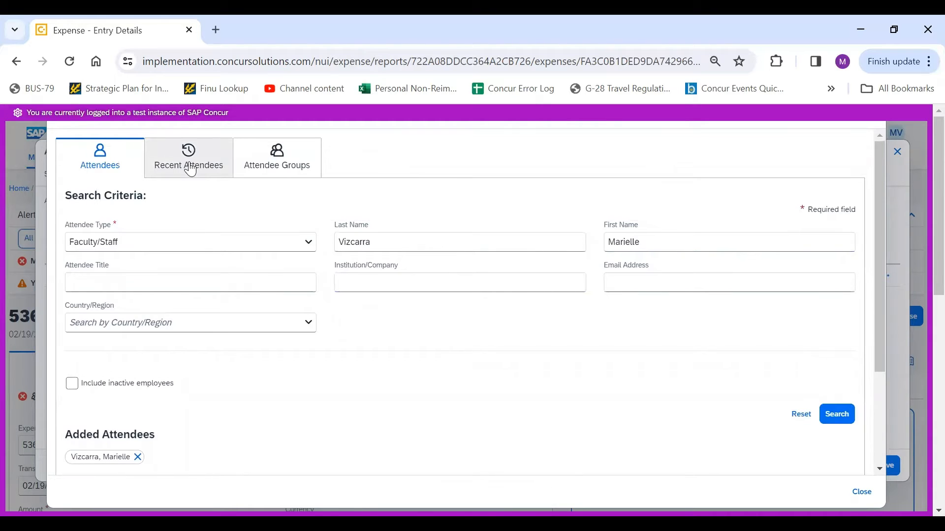
Step: Include a recently used attendee and save the seven attendees on the lunch expense
click(188, 158)
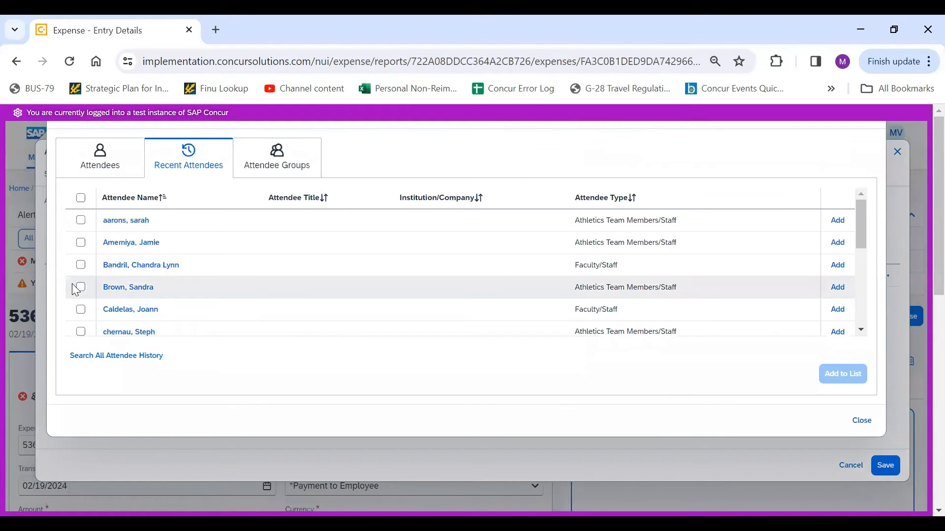
click(81, 286)
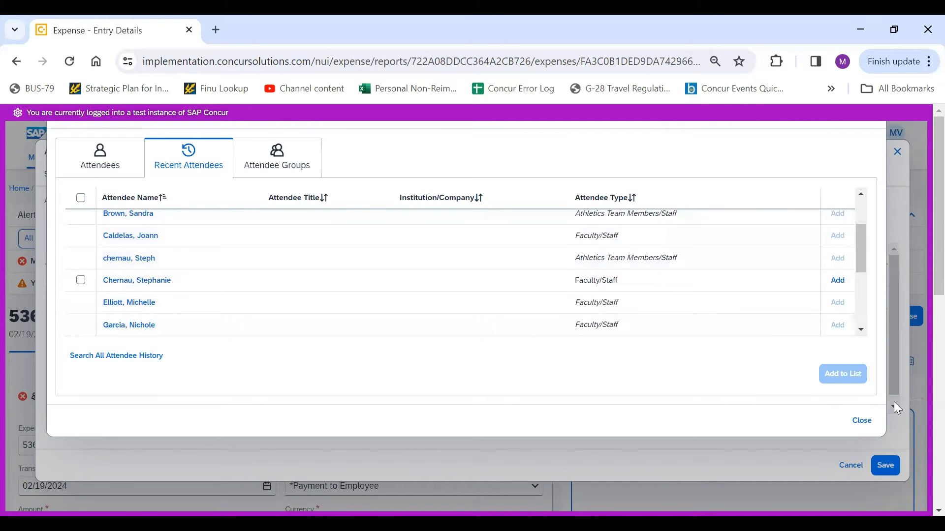
click(841, 374)
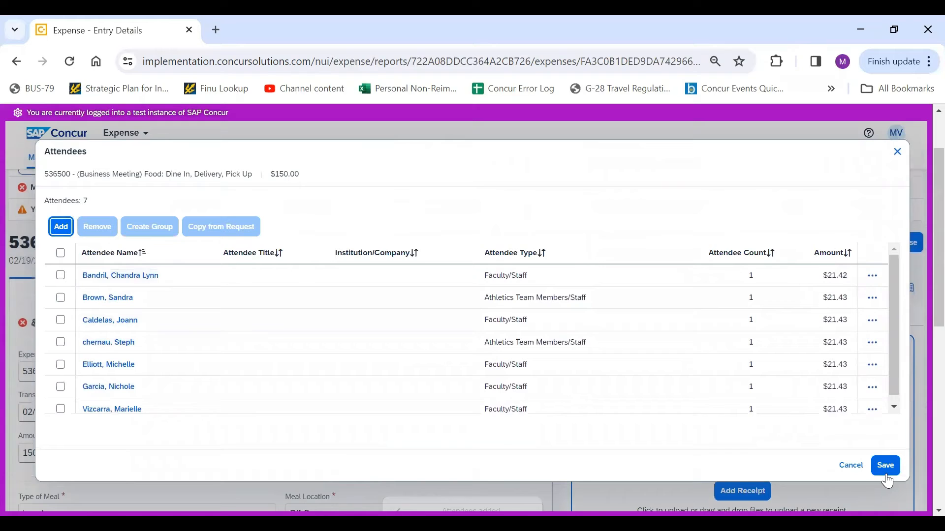
click(885, 466)
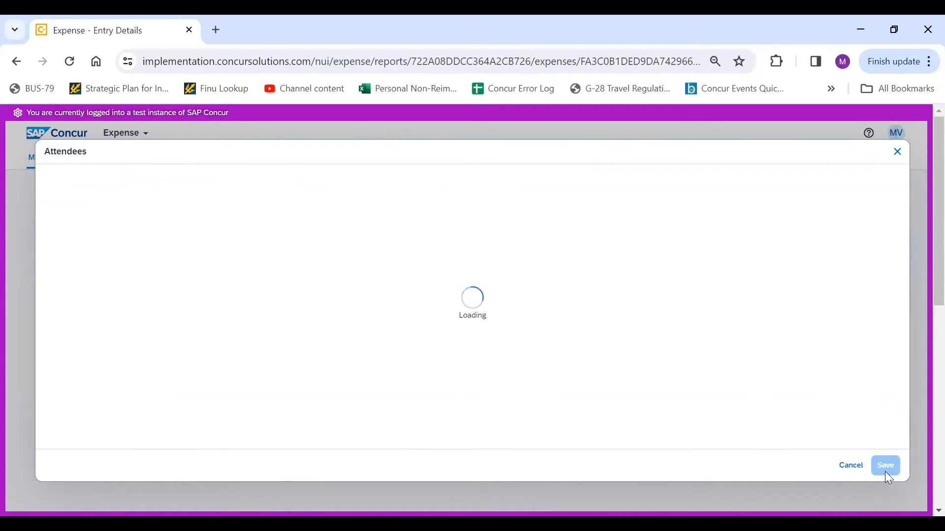
click(885, 466)
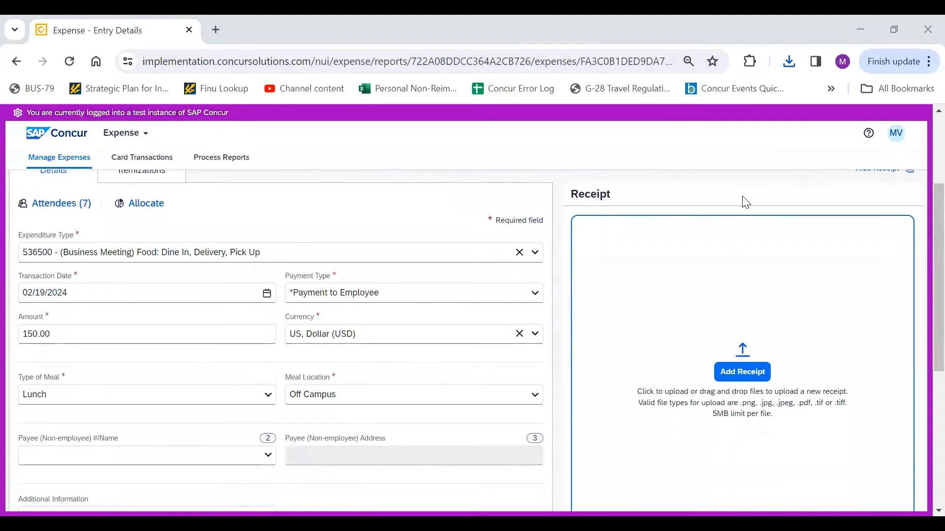
mouse_move(742, 372)
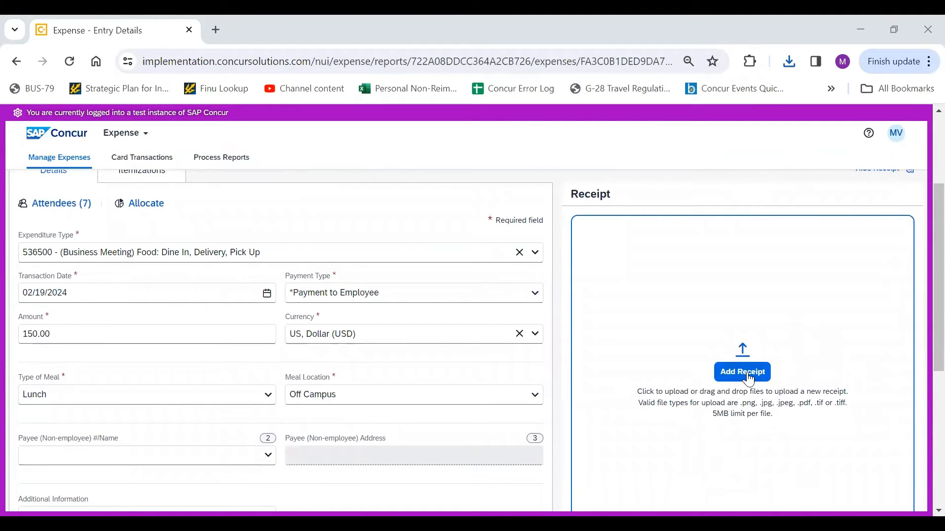
Step: Attach Restaurant-Receipt-01.jpg from Downloads as the expense's receipt
click(742, 372)
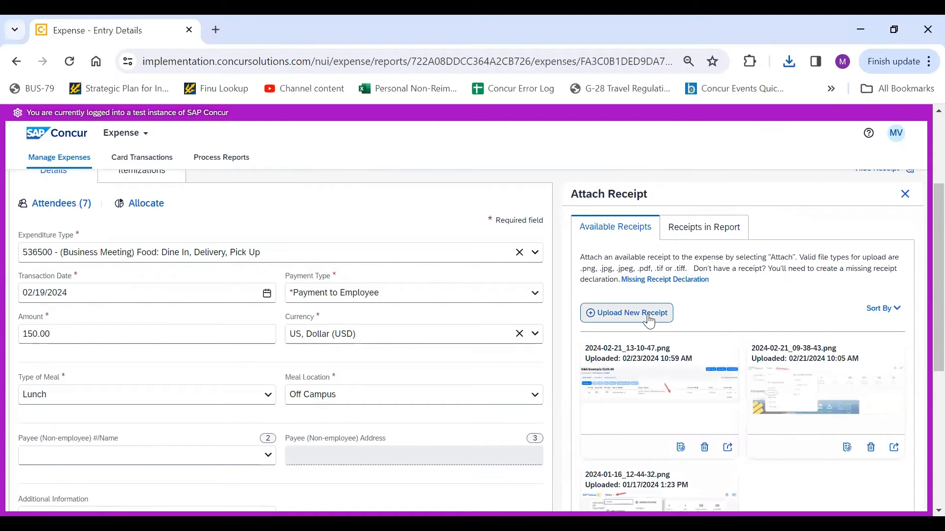
click(626, 313)
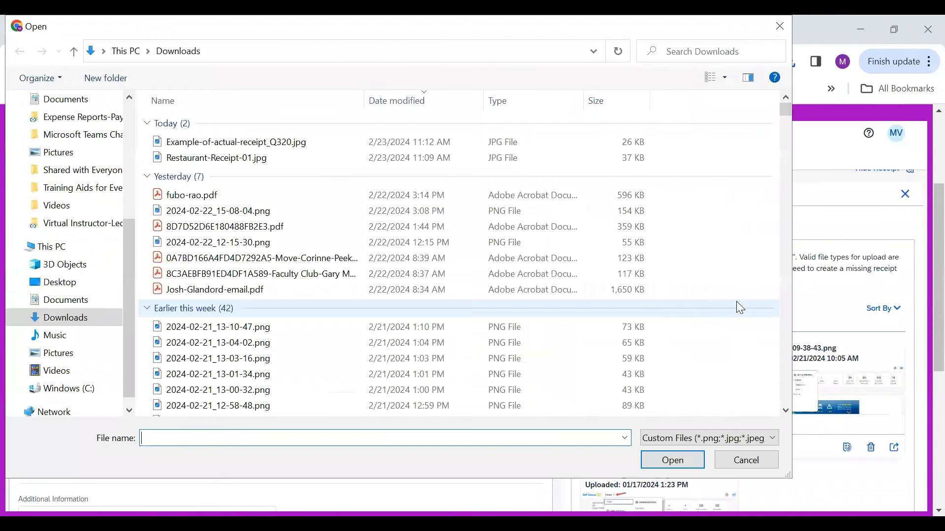
click(215, 157)
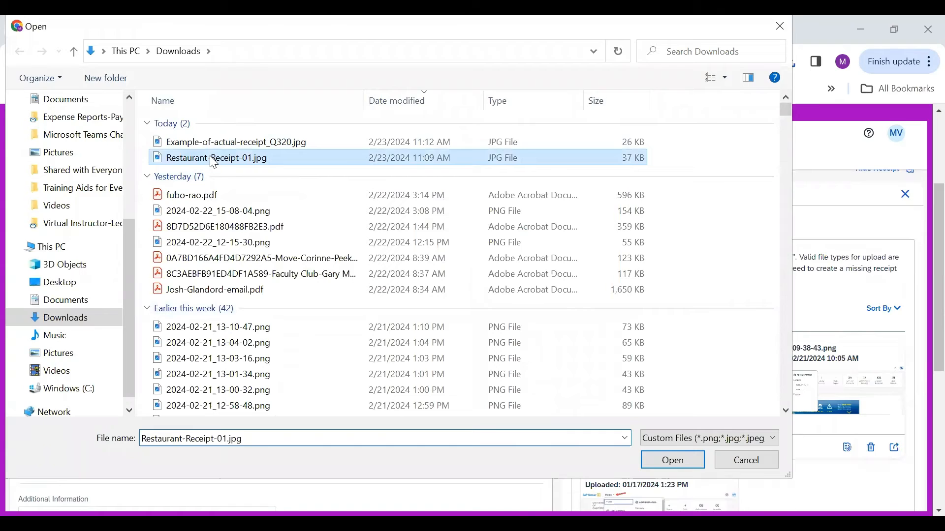
click(671, 460)
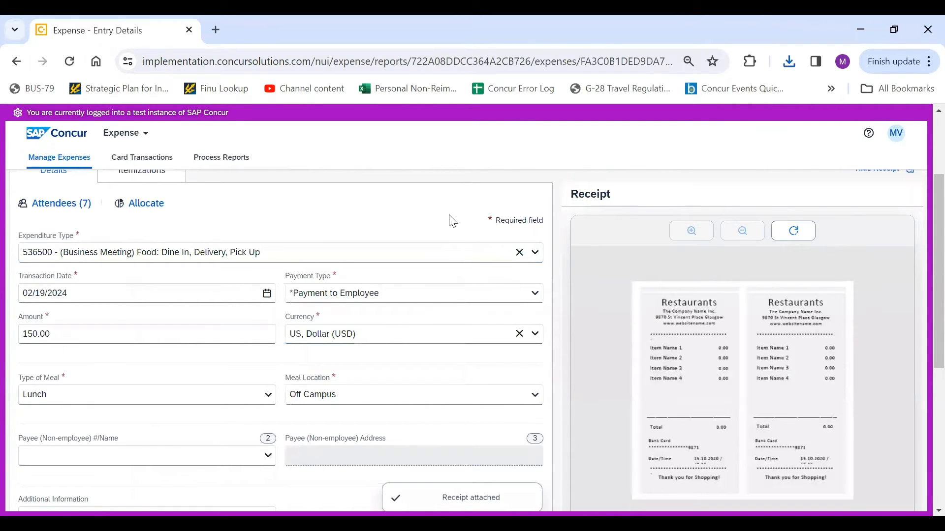
Step: Save the food expense with its receipt, returning to the report now totaling $150.00
scroll(down, 3)
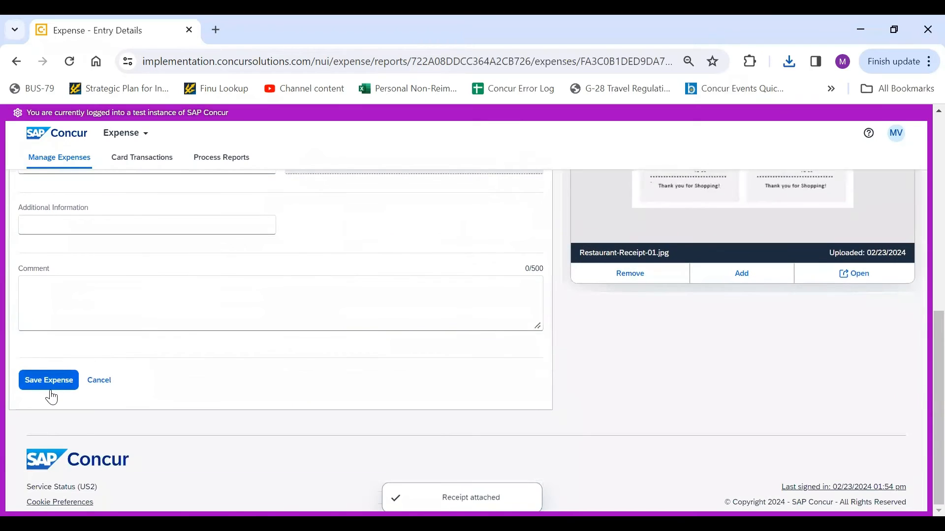
click(48, 379)
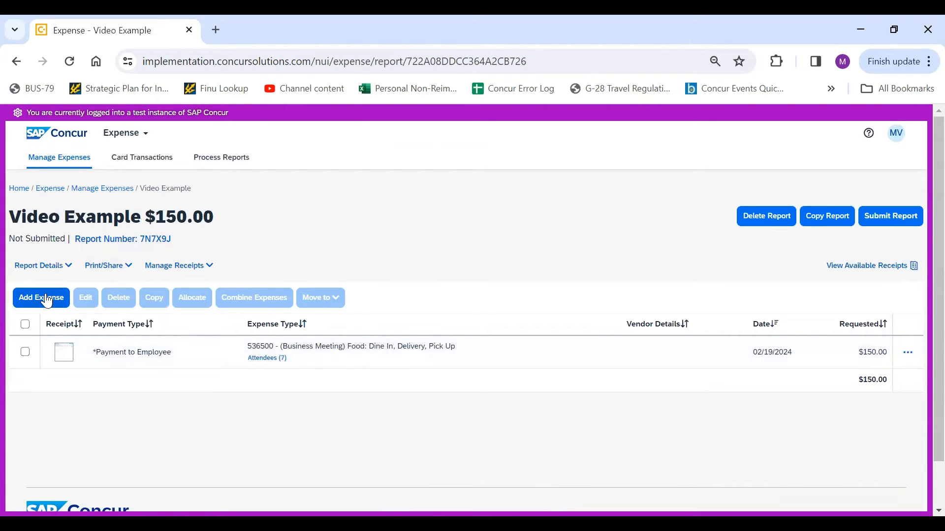
Step: Add a $71.00 Space Rental expense and save it, bringing the report to $221.00
click(41, 297)
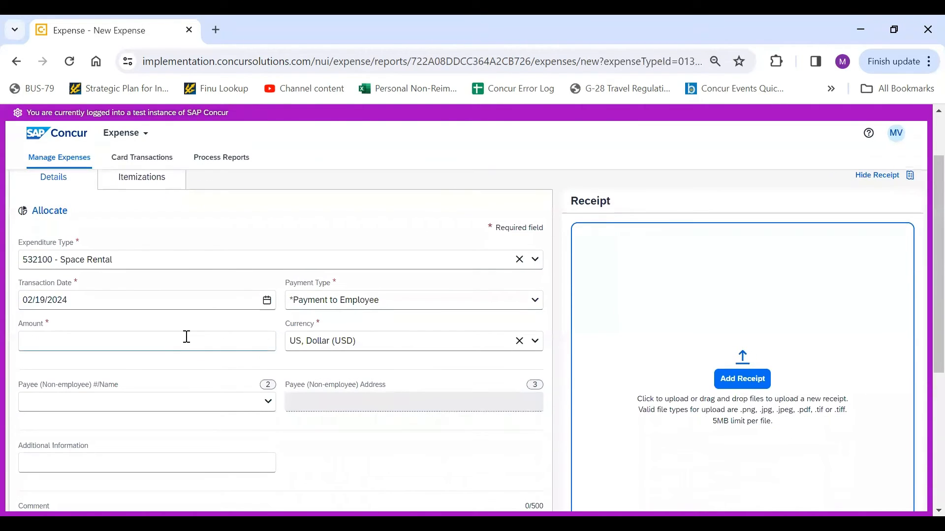
click(147, 339)
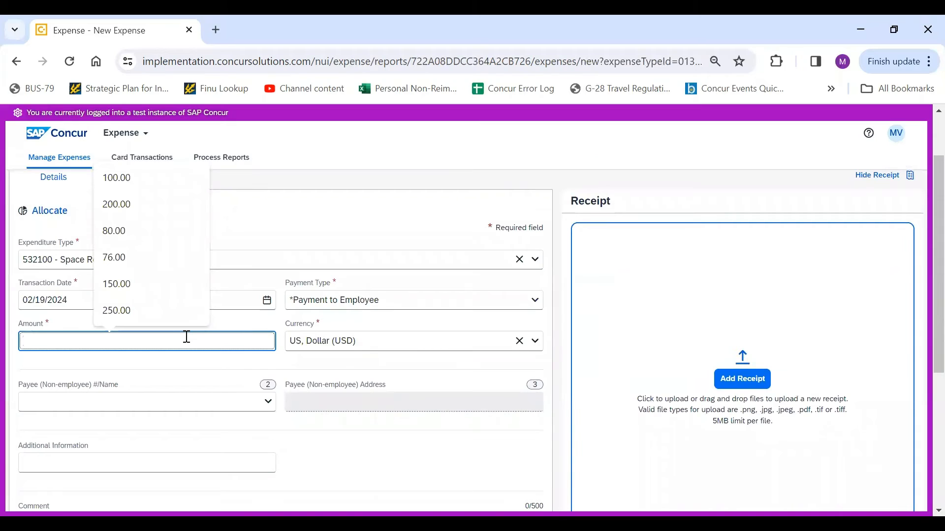
text(71.00)
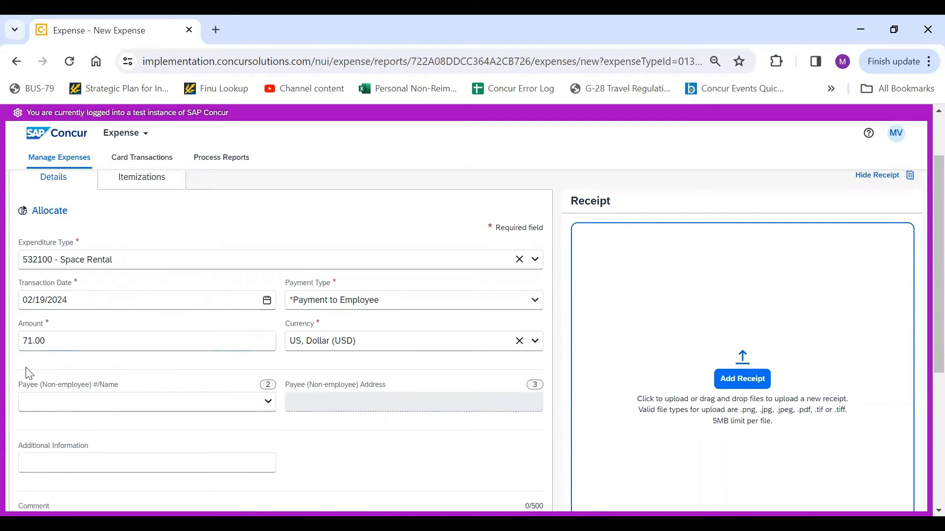
mouse_move(742, 361)
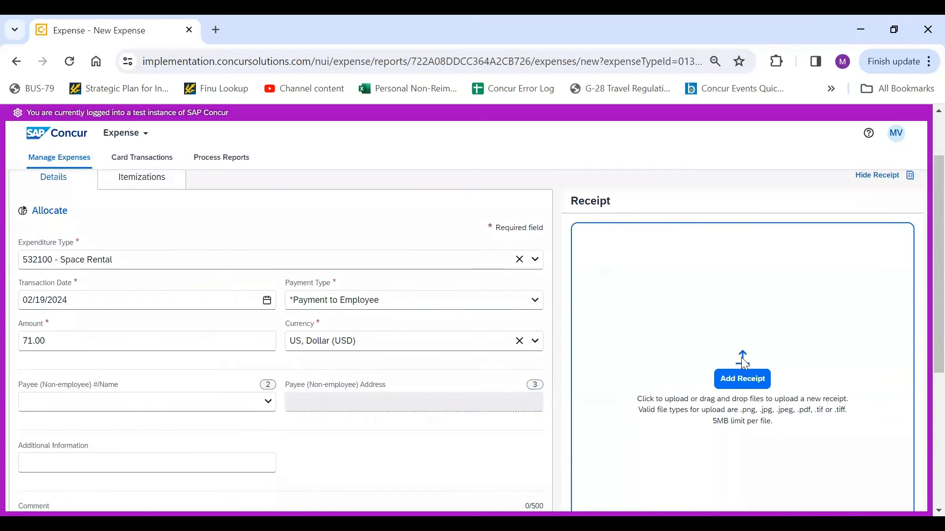
scroll(down, 3)
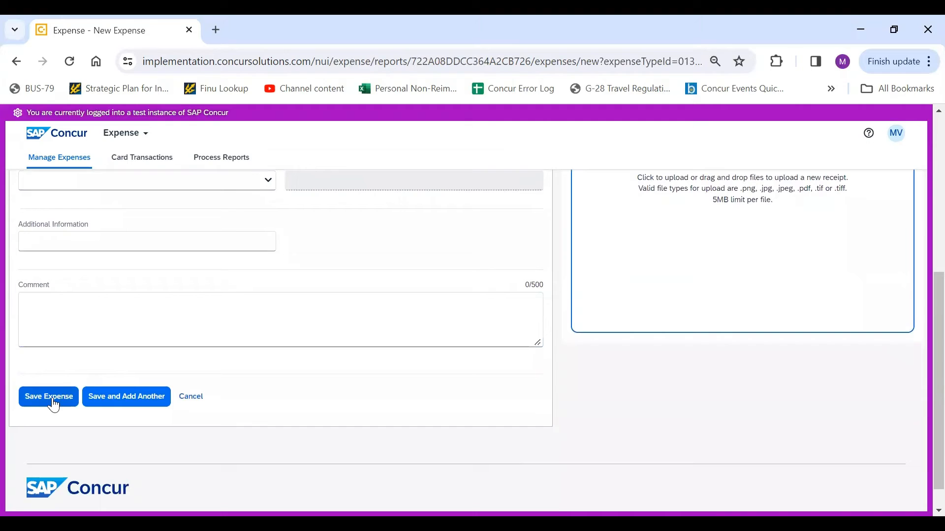
click(48, 397)
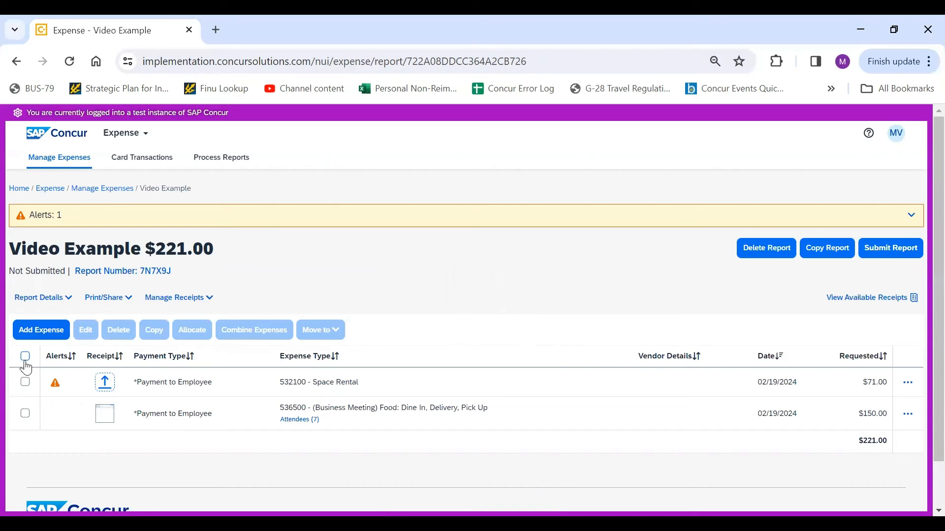
Step: Select both expenses, start Allocate and add a new allocation entry
click(26, 356)
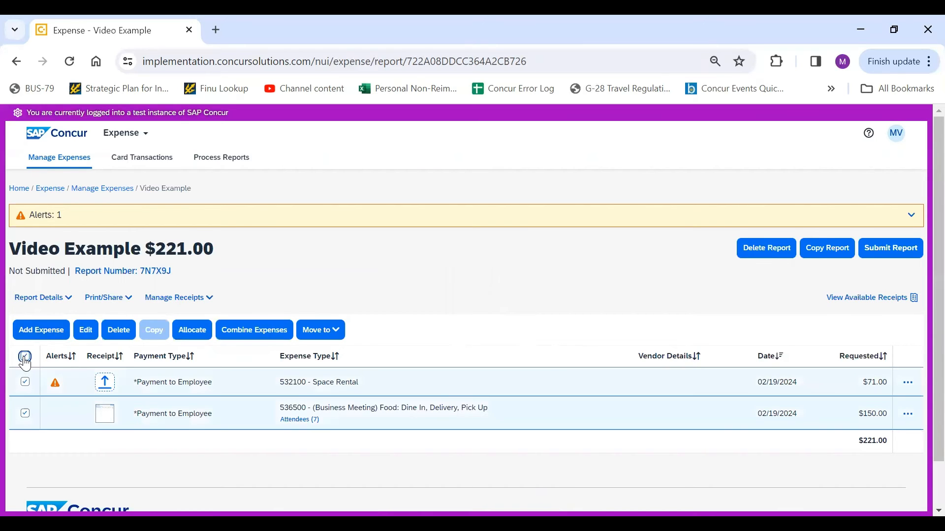
click(192, 330)
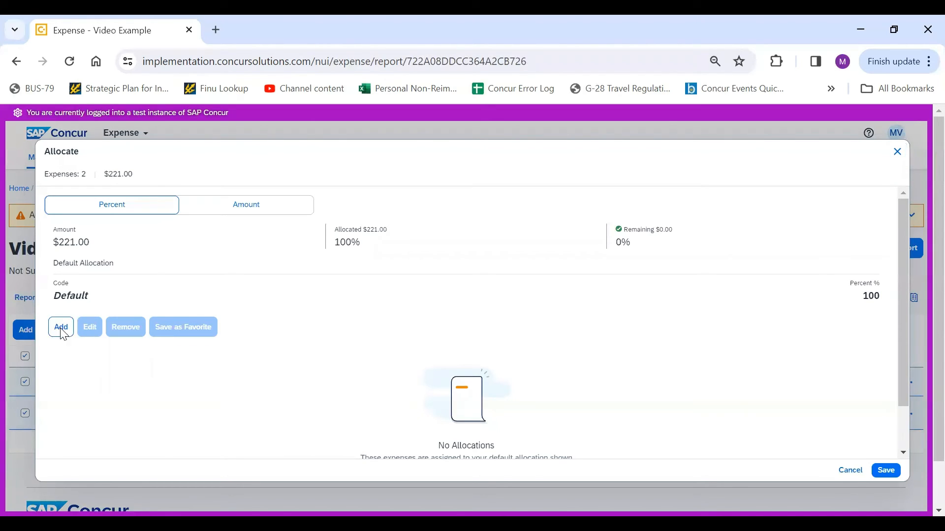
click(60, 327)
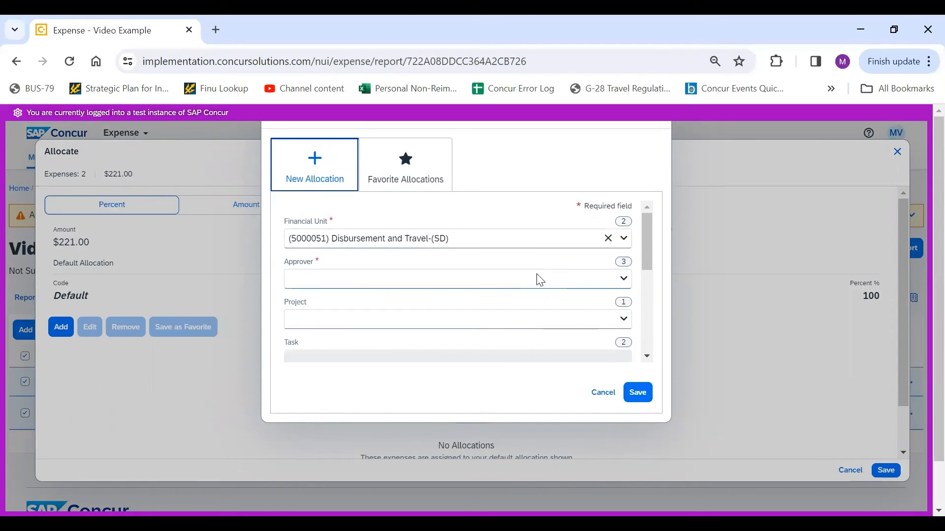
mouse_move(420, 287)
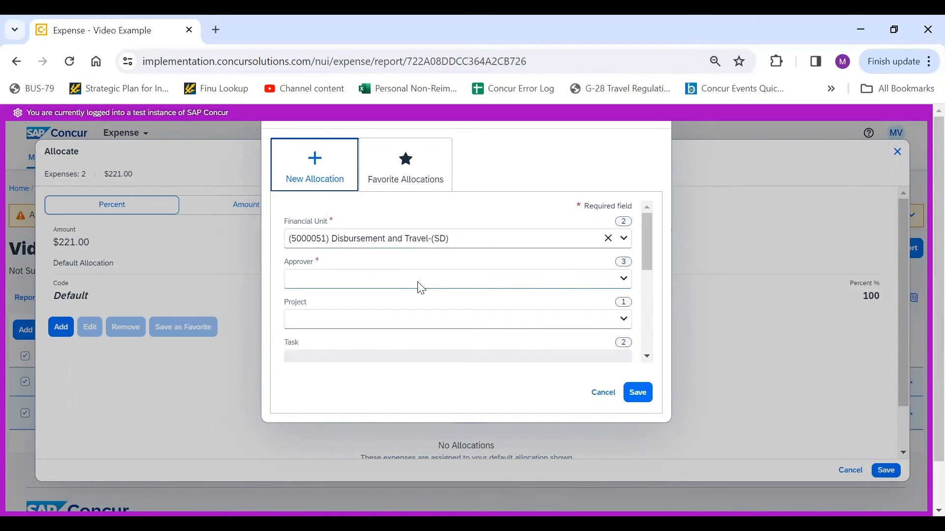
click(457, 278)
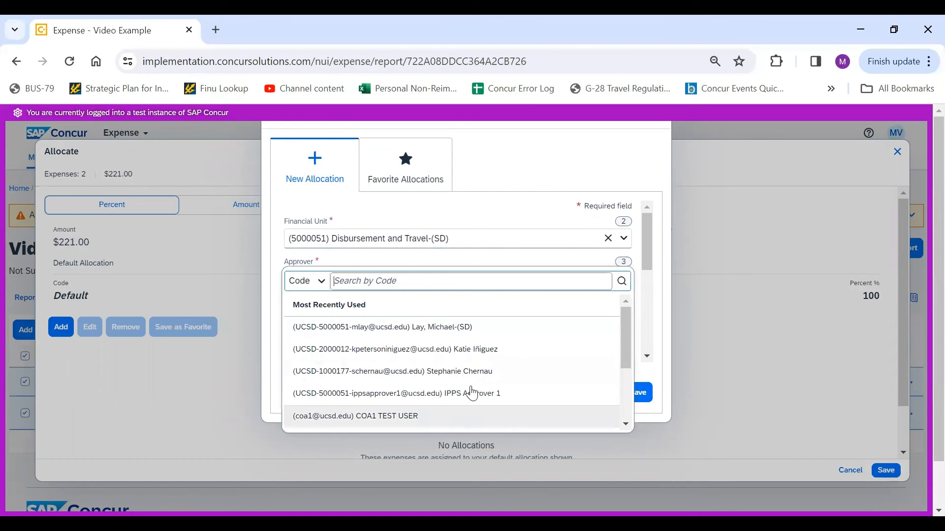
scroll(down, 3)
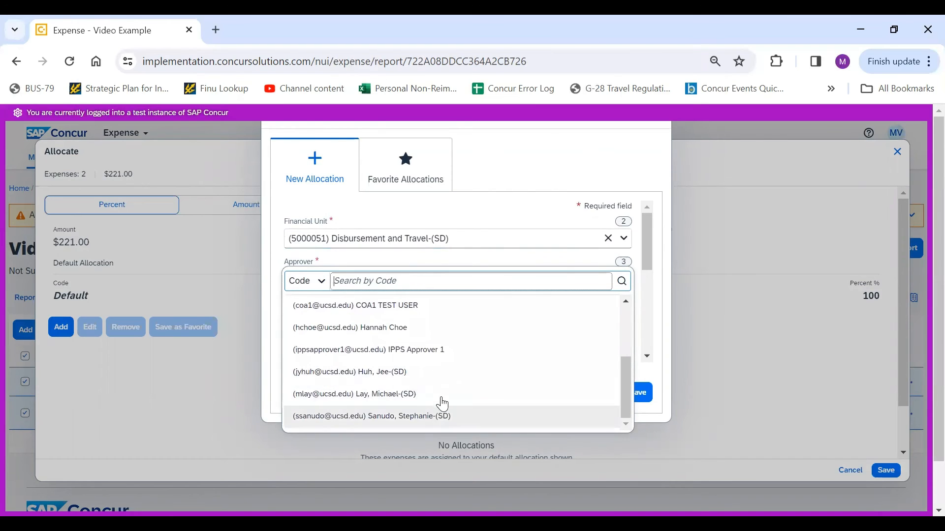
click(353, 394)
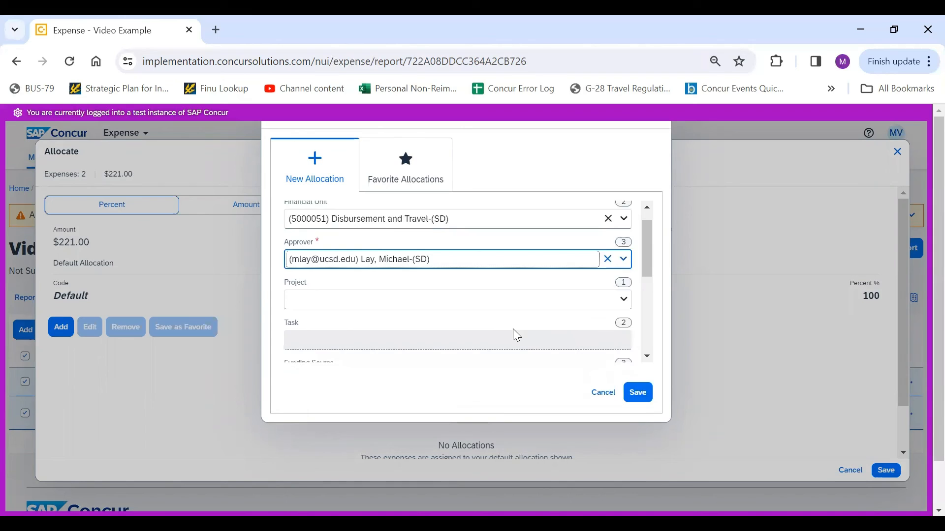
scroll(down, 3)
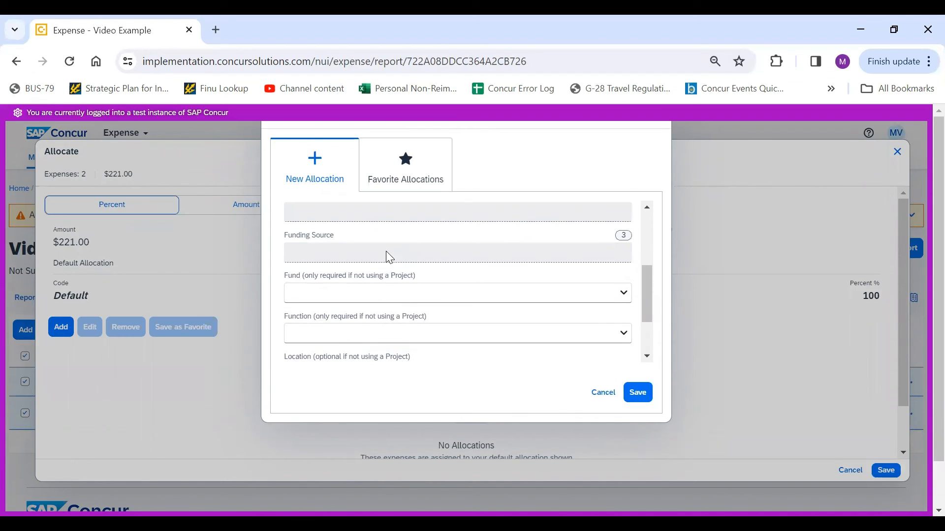
mouse_move(371, 352)
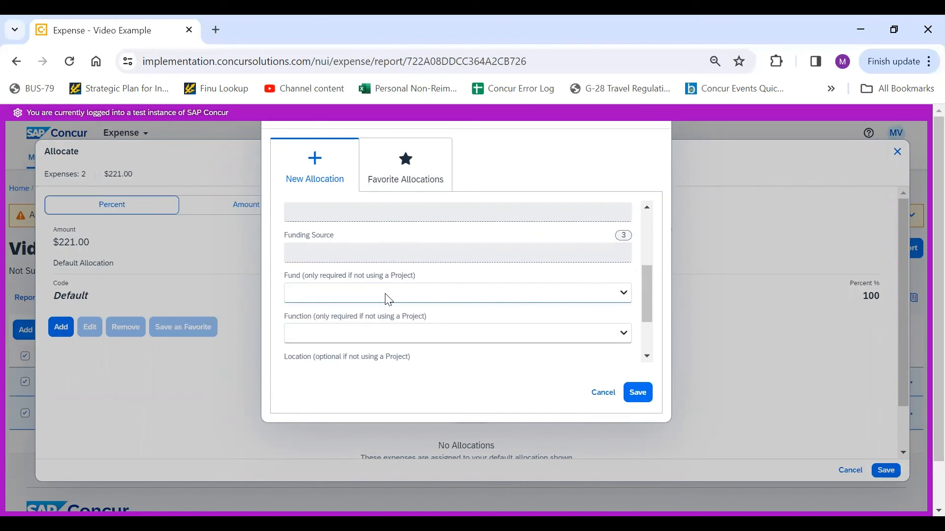
Step: Set fund (16000) General Reserves and function 720 Institutional Support, then save the allocation
click(456, 293)
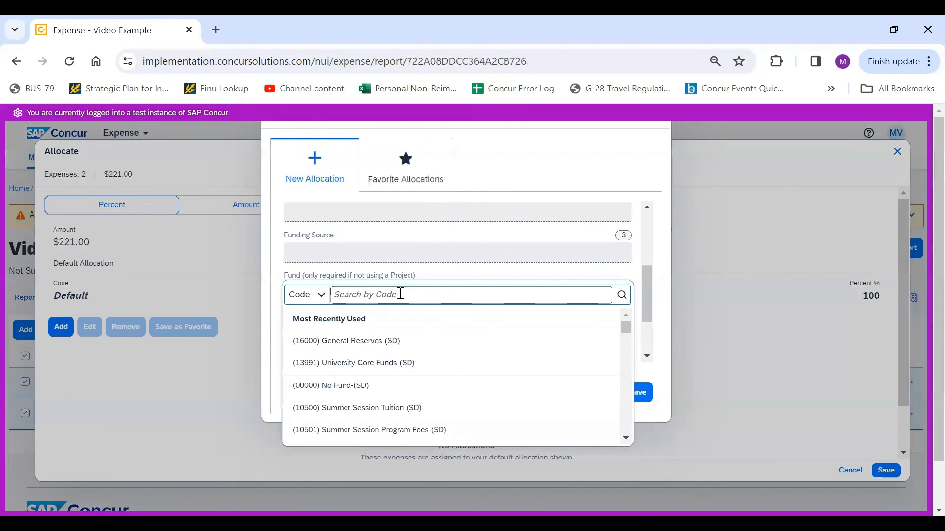
click(346, 341)
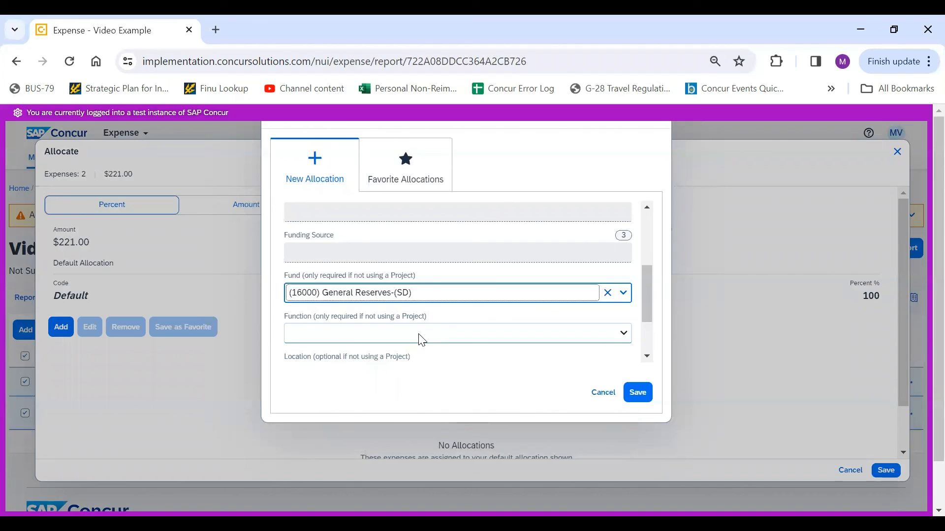
click(458, 334)
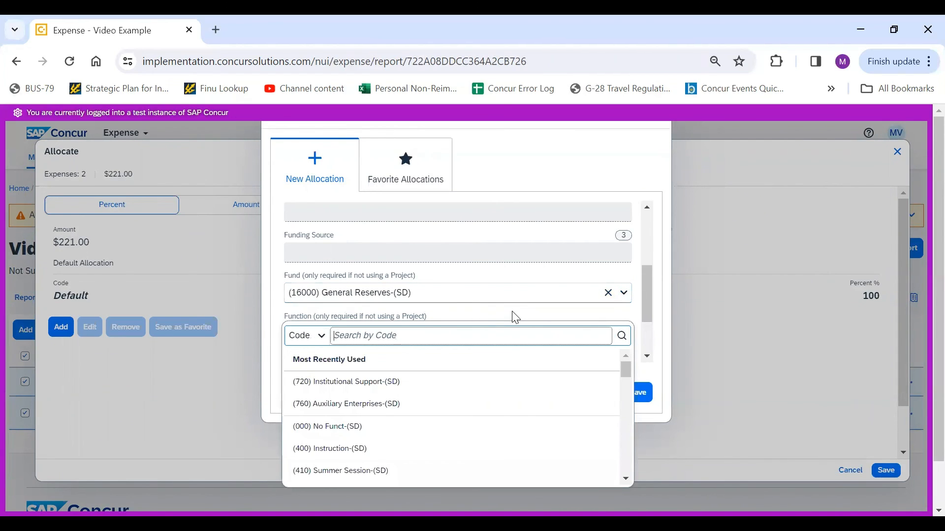
text(720) Institutional Support-(SD))
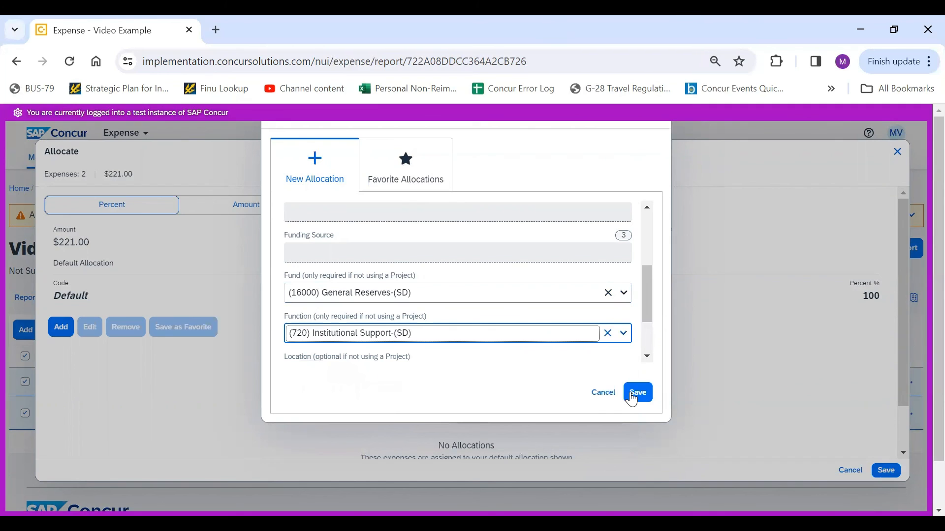
click(637, 393)
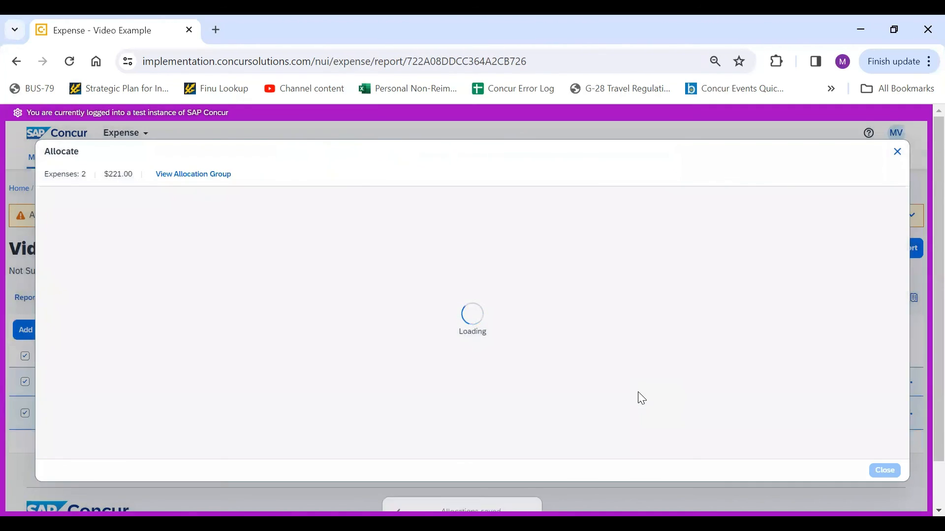
Step: Save the allocation to both expenses and submit the $221.00 Video Example report
click(885, 470)
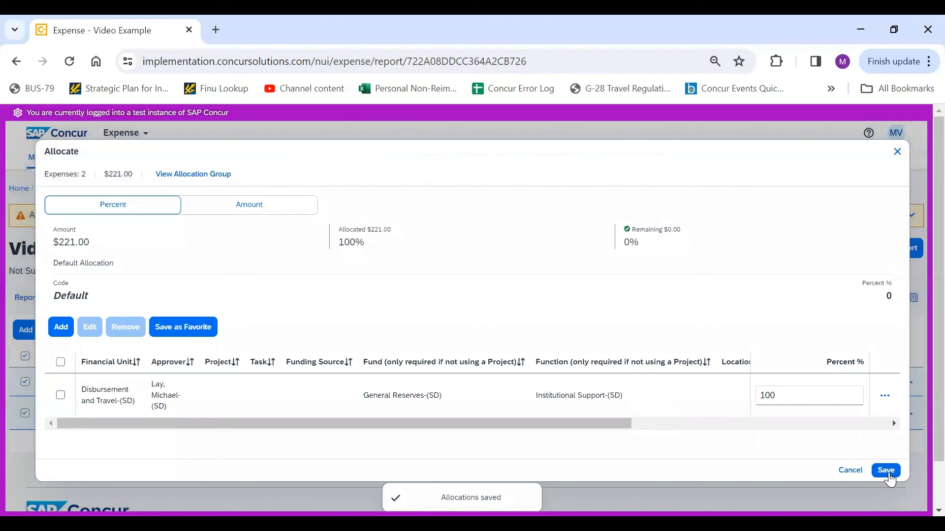
click(885, 470)
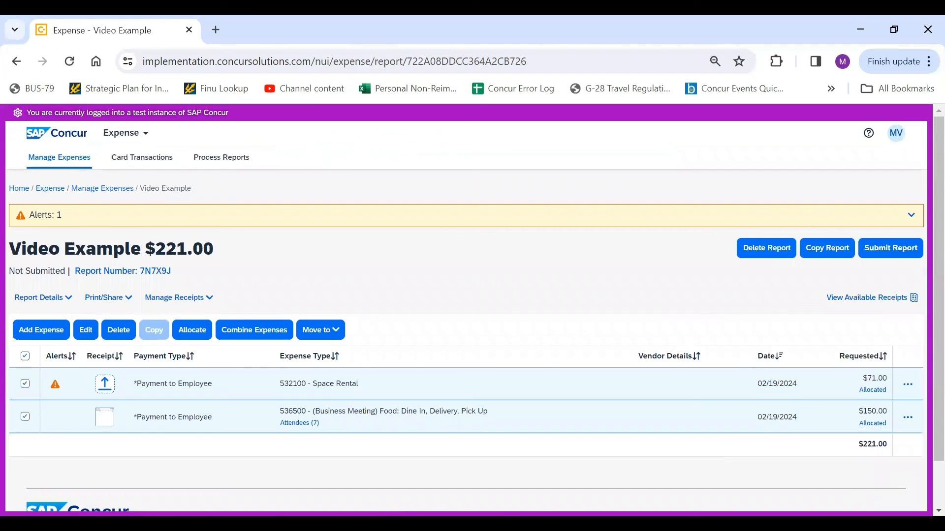
click(890, 248)
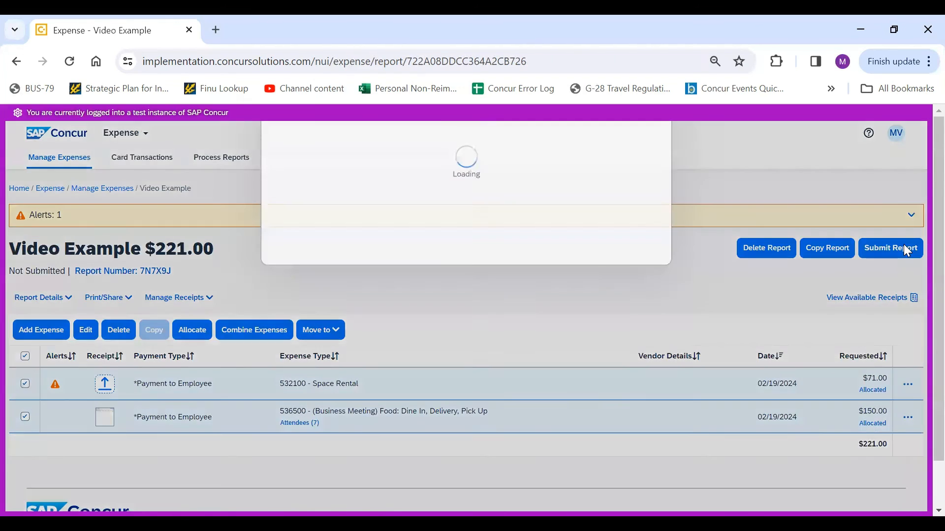